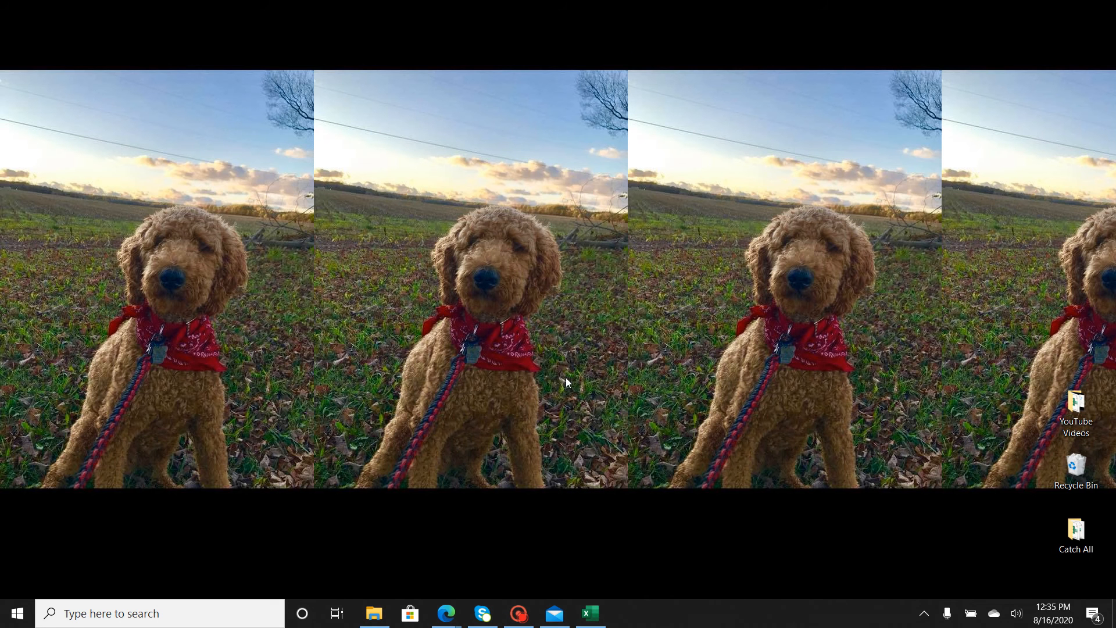
mouse_move(590, 503)
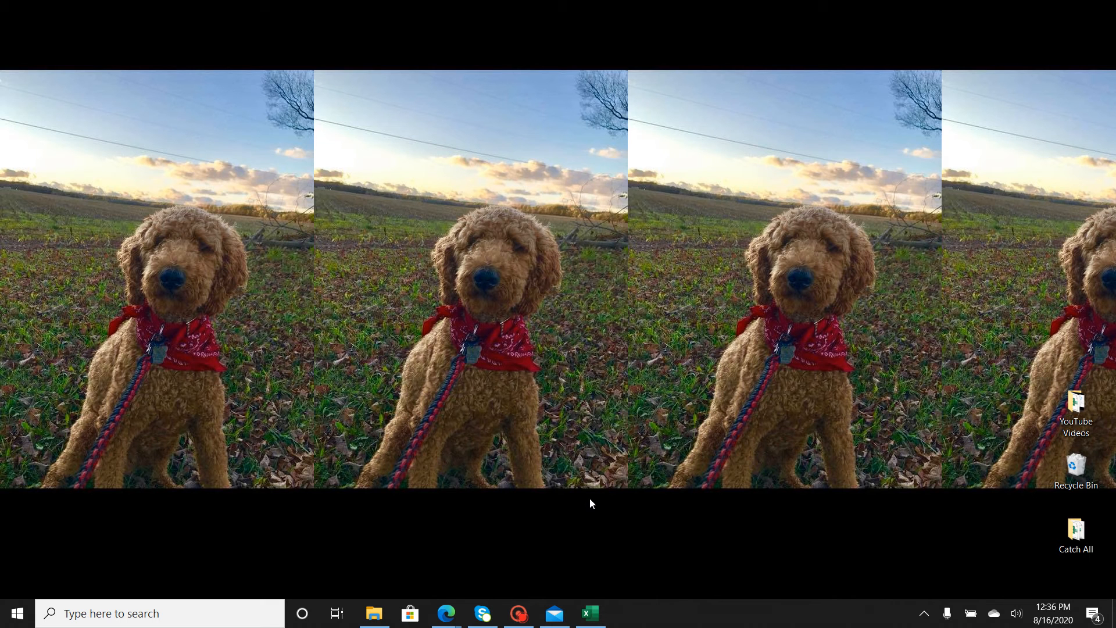
mouse_move(721, 356)
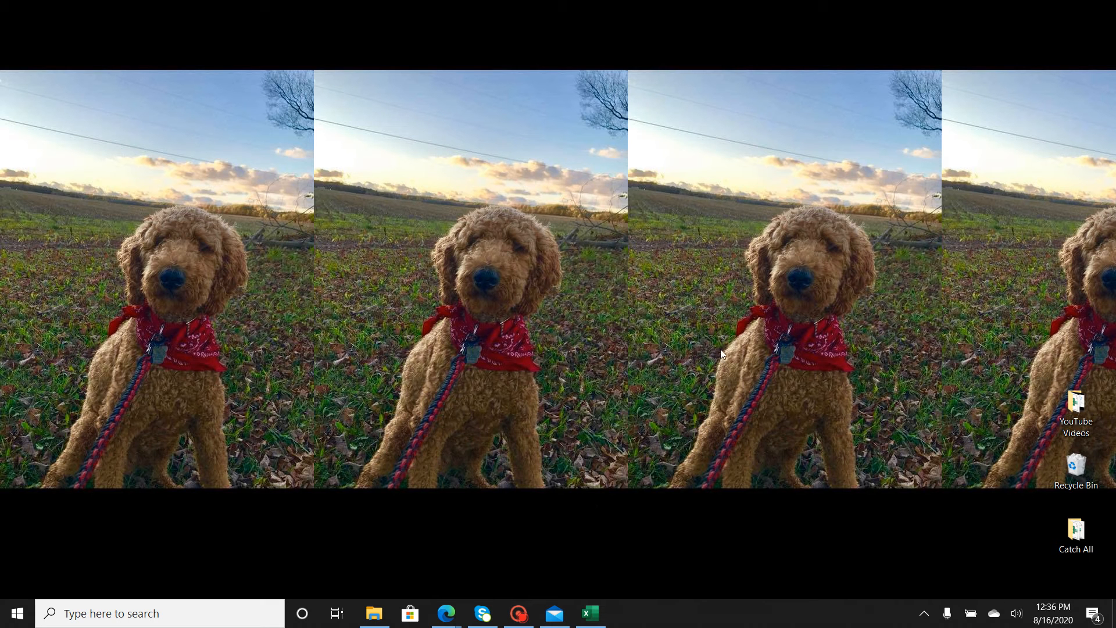
mouse_move(521, 435)
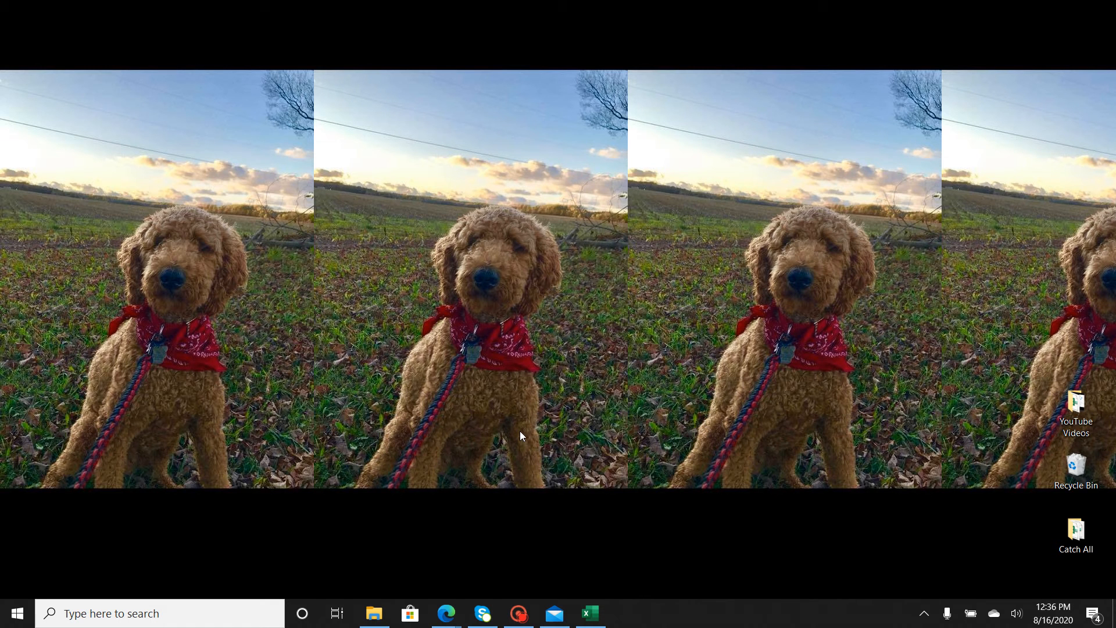
mouse_move(557, 329)
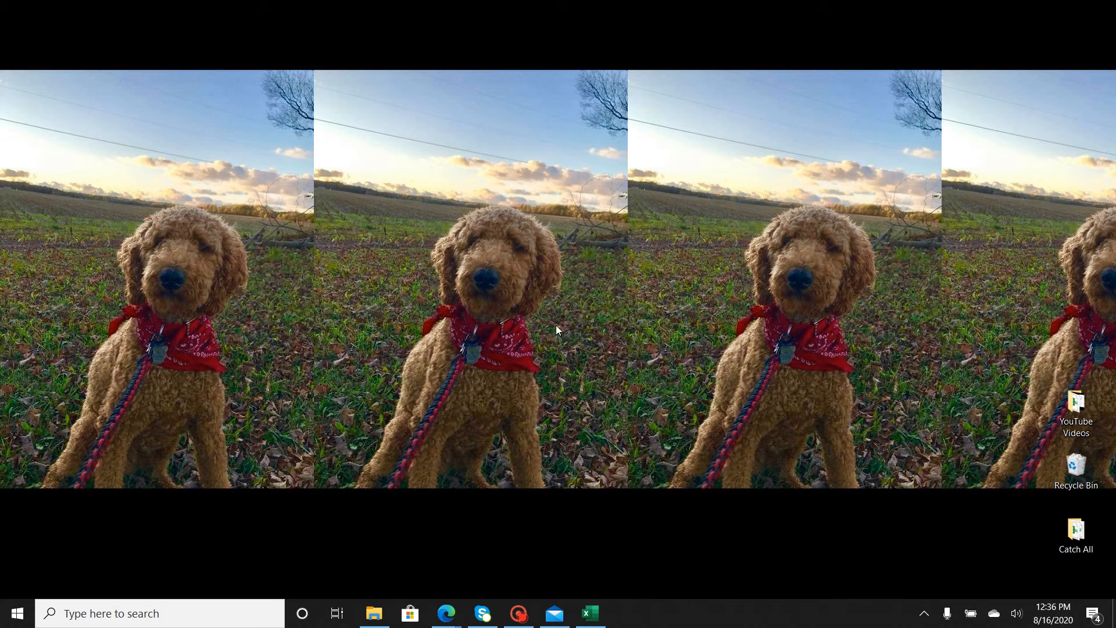
mouse_move(683, 393)
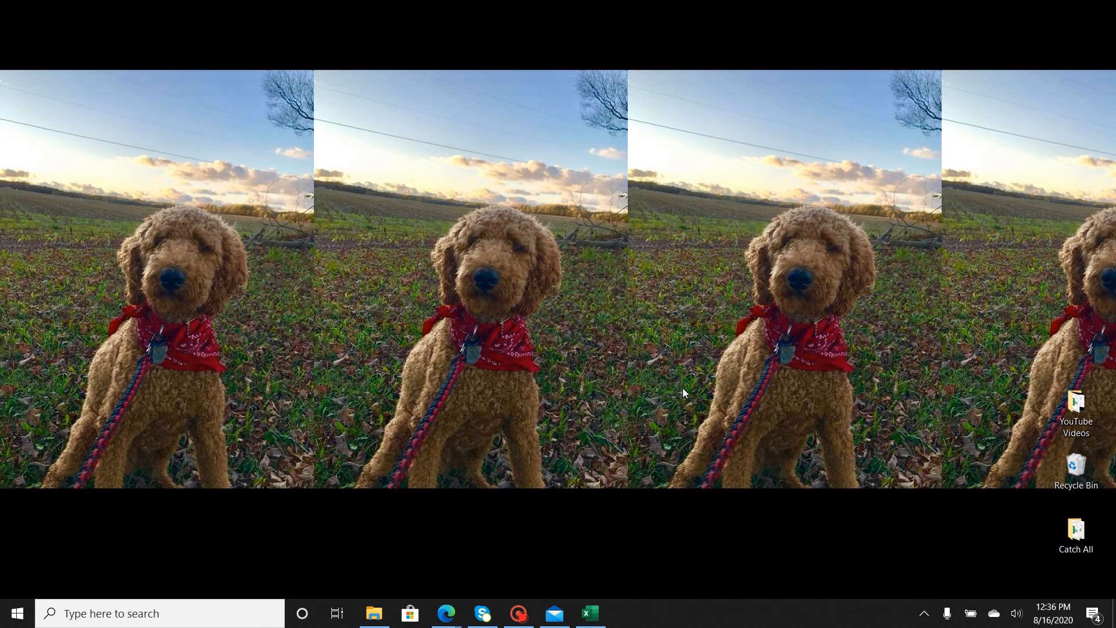
mouse_move(577, 423)
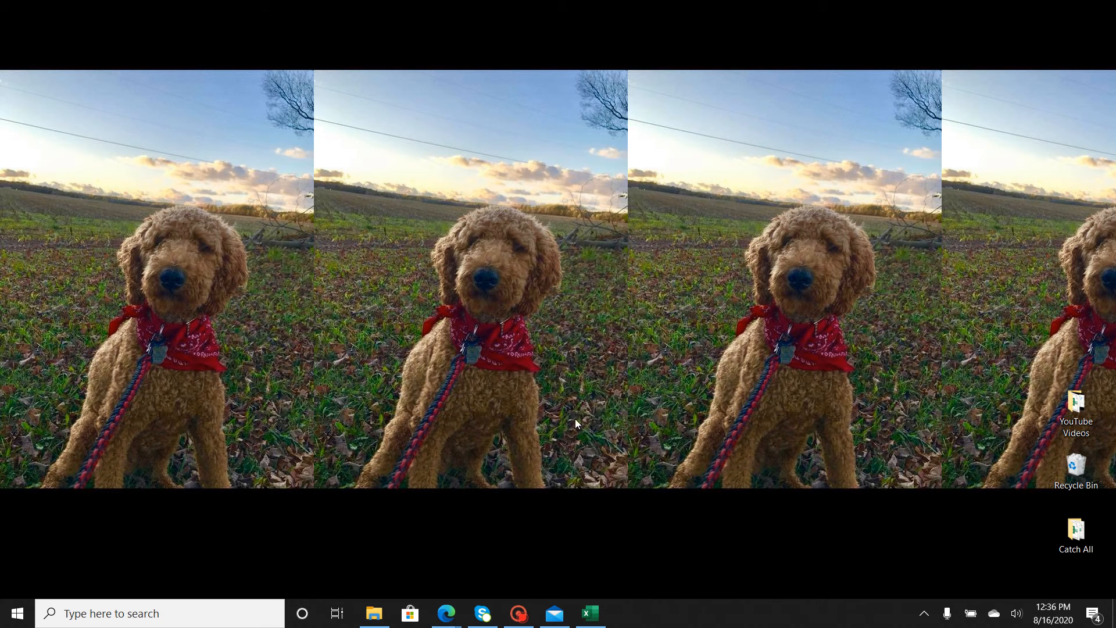
mouse_move(576, 430)
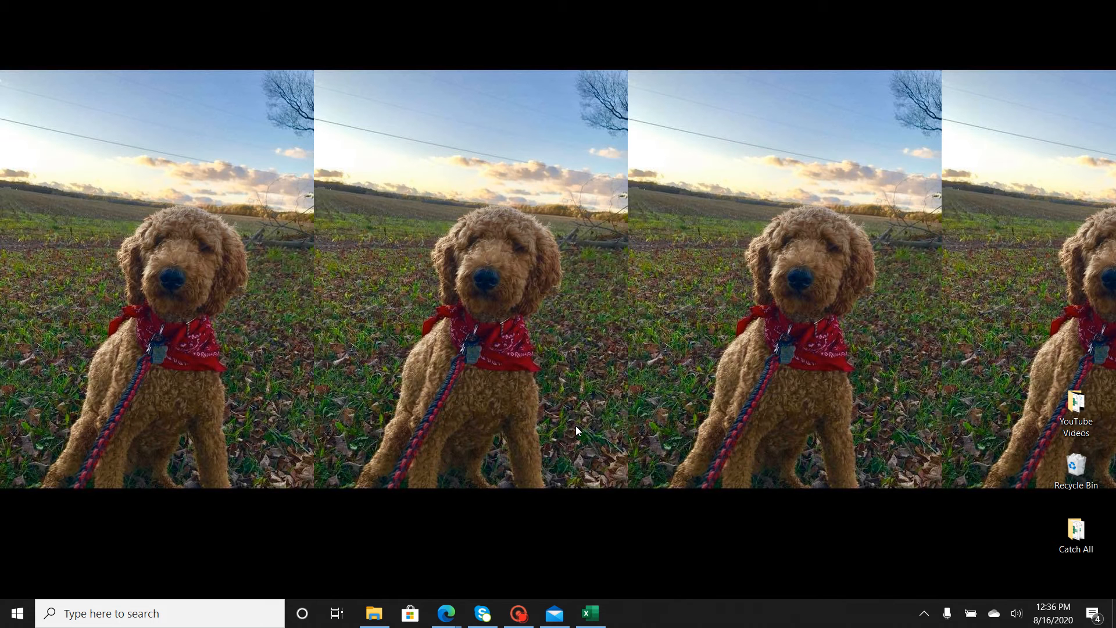
mouse_move(613, 418)
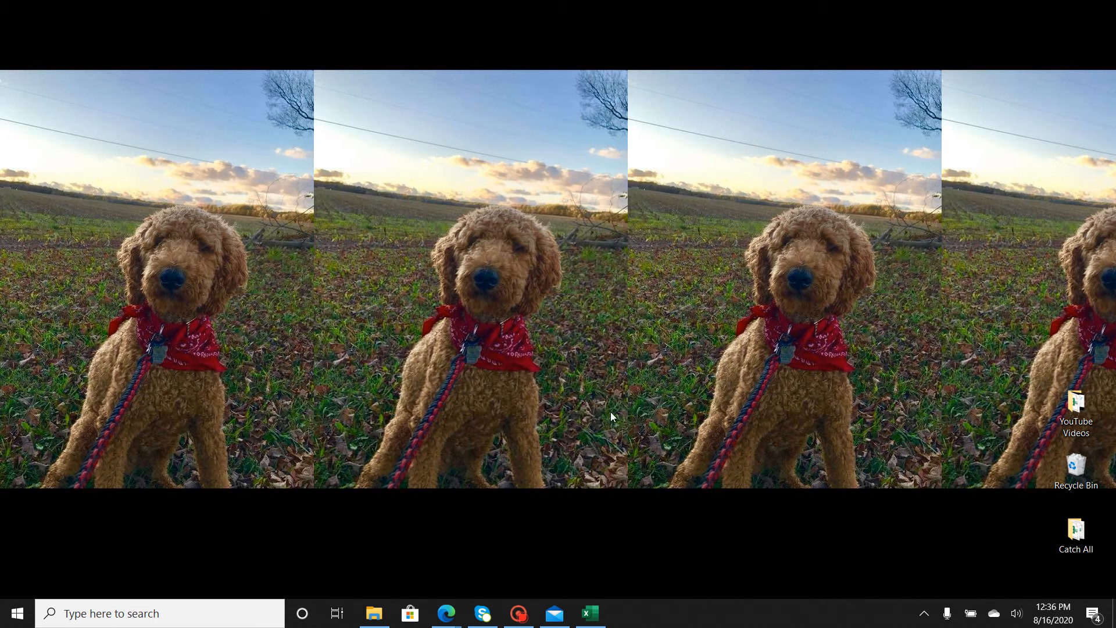
mouse_move(593, 430)
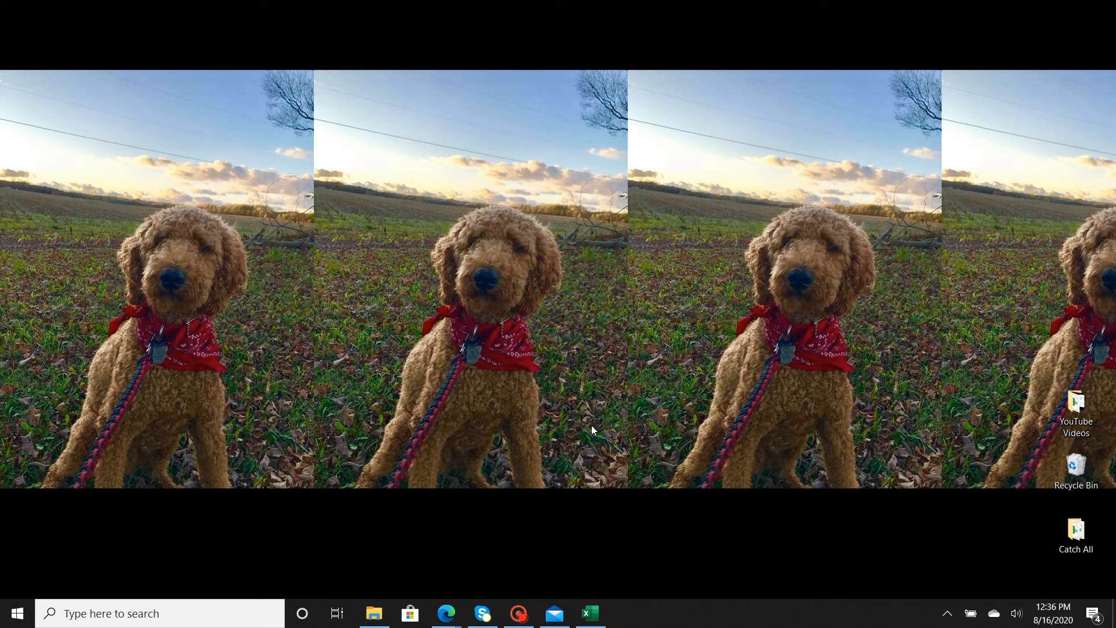
mouse_move(476, 575)
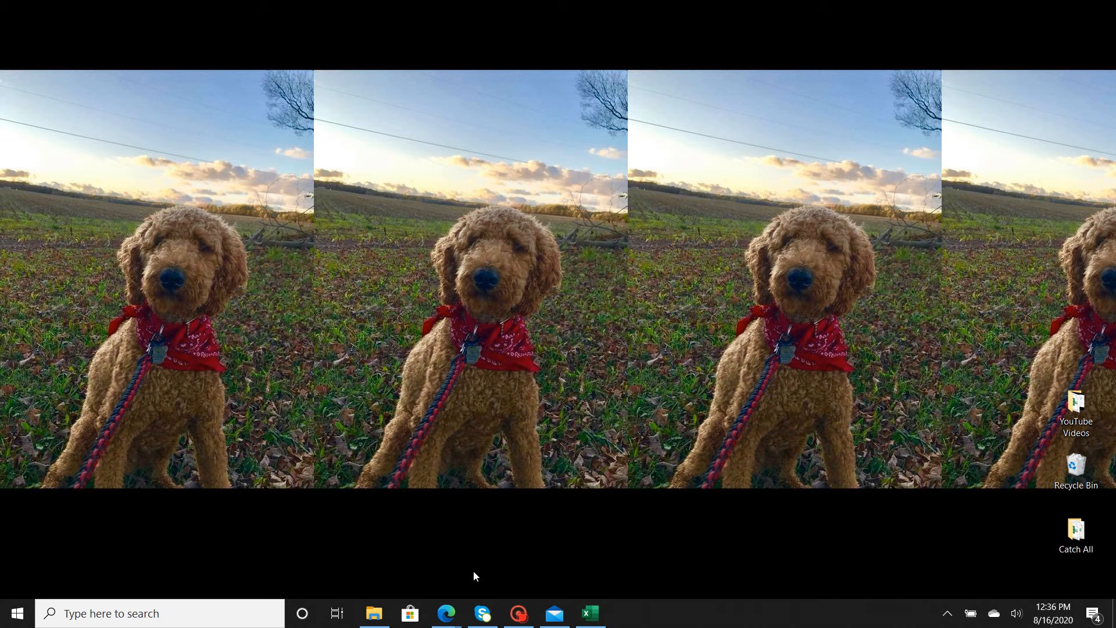
mouse_move(584, 416)
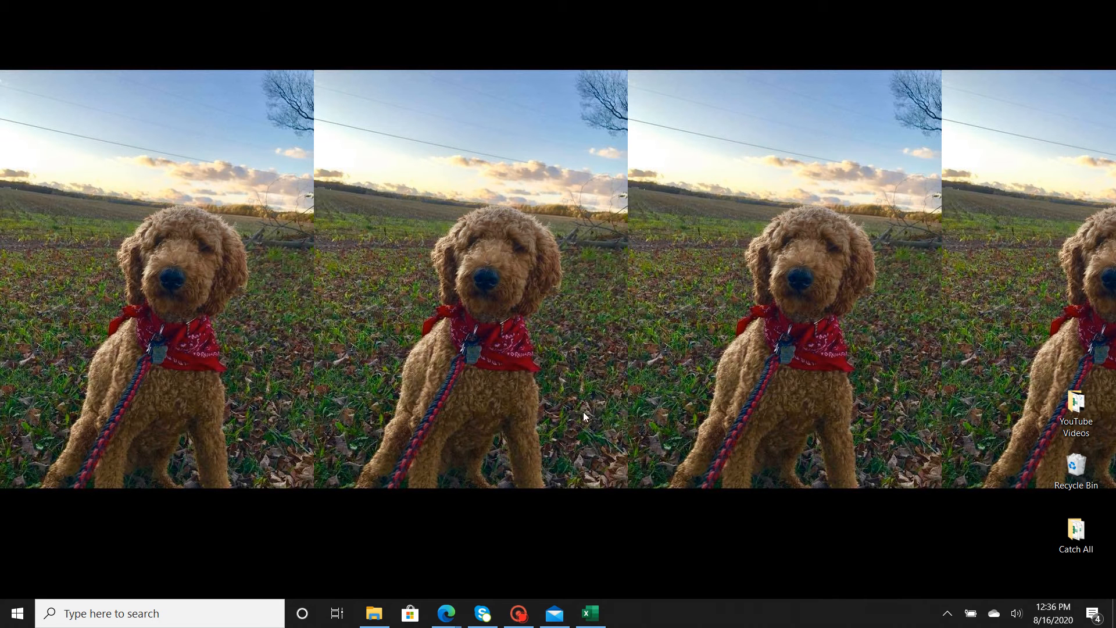
mouse_move(640, 389)
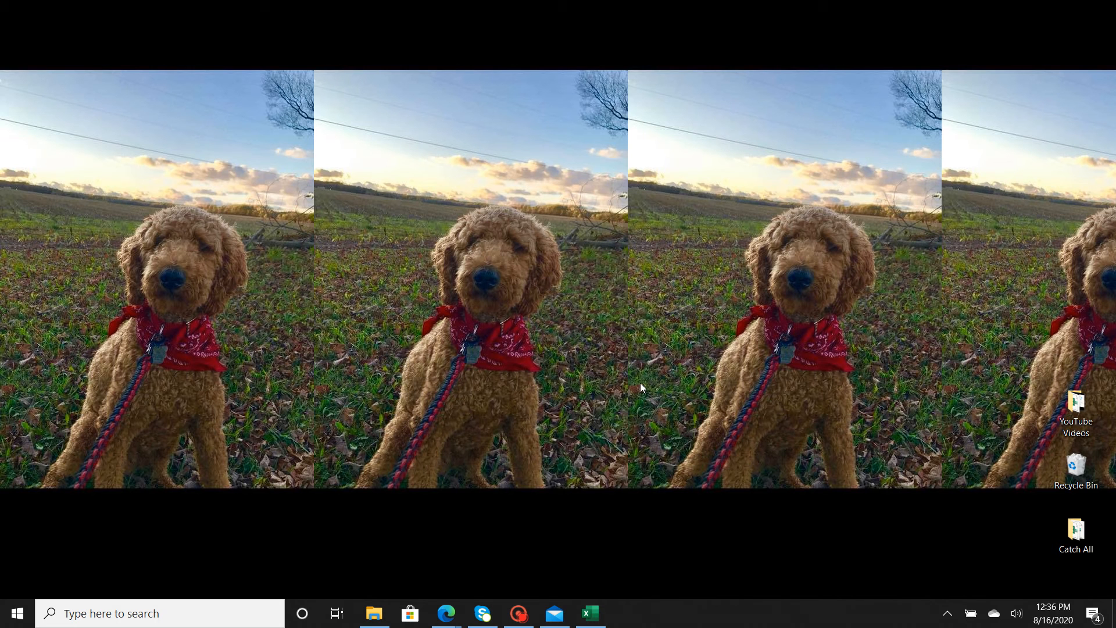
mouse_move(447, 612)
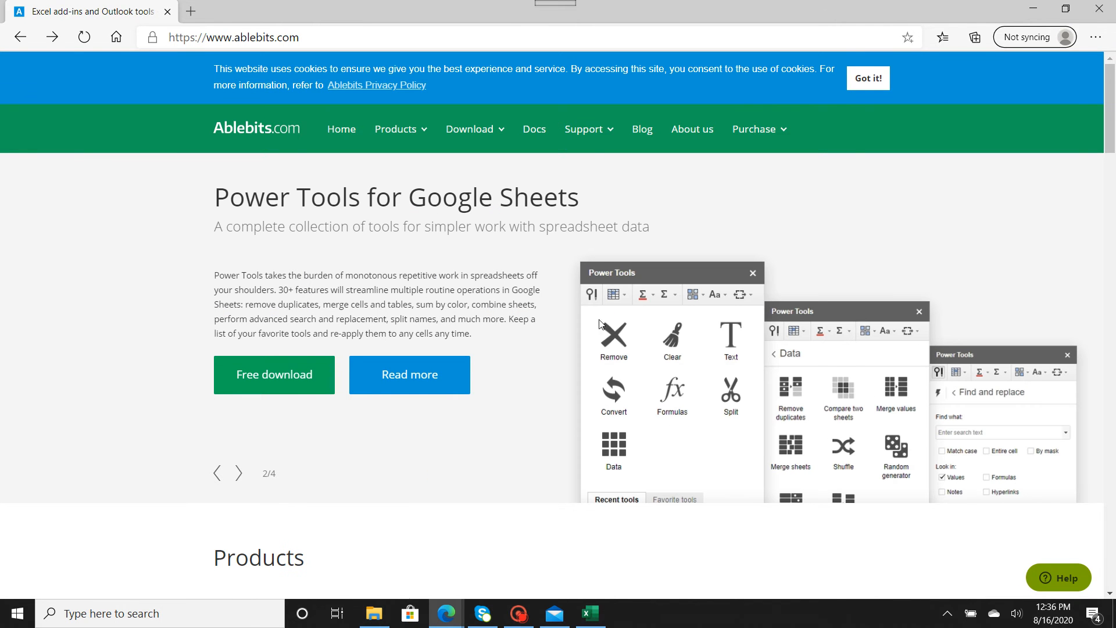
mouse_move(148, 110)
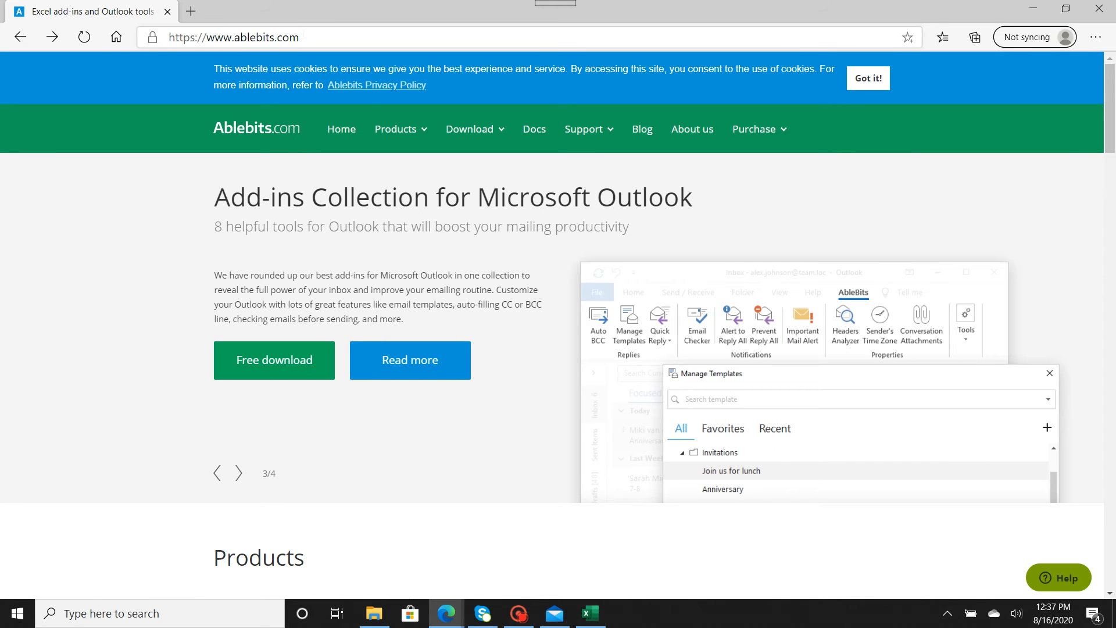
Browse the homepage carousel and page, then show the Download menu's version options
left_click(238, 473)
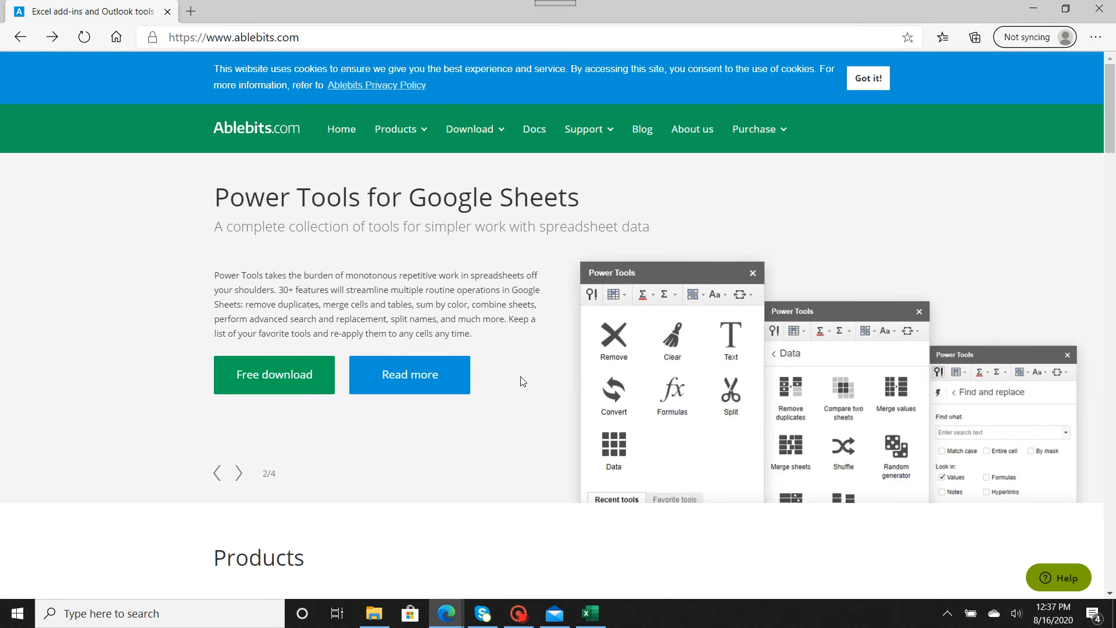
scroll("down", 3)
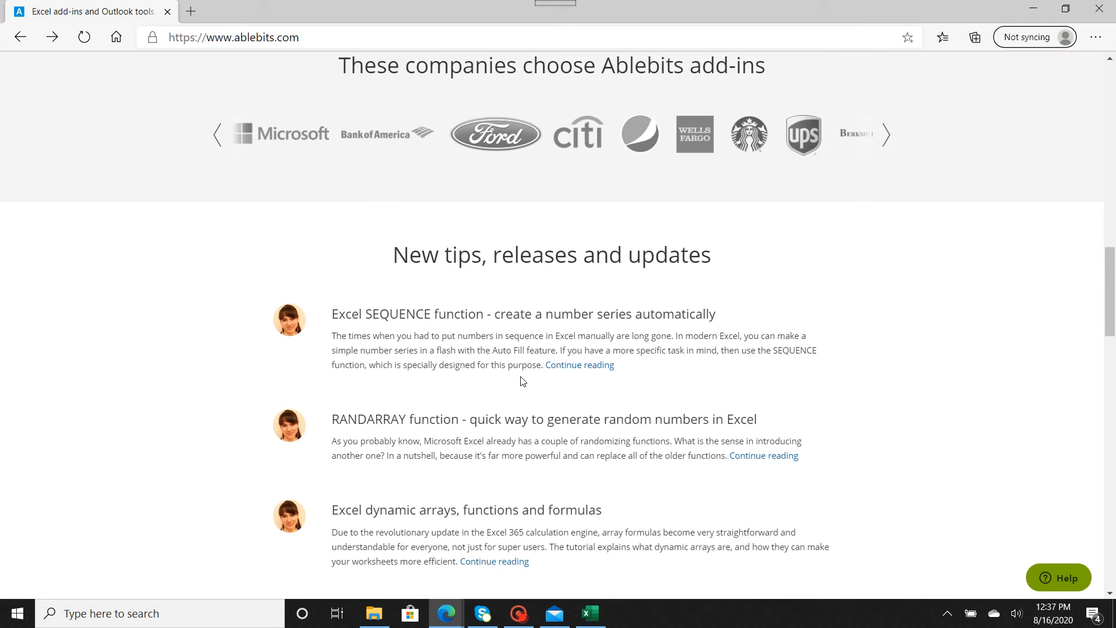
scroll("down", 3)
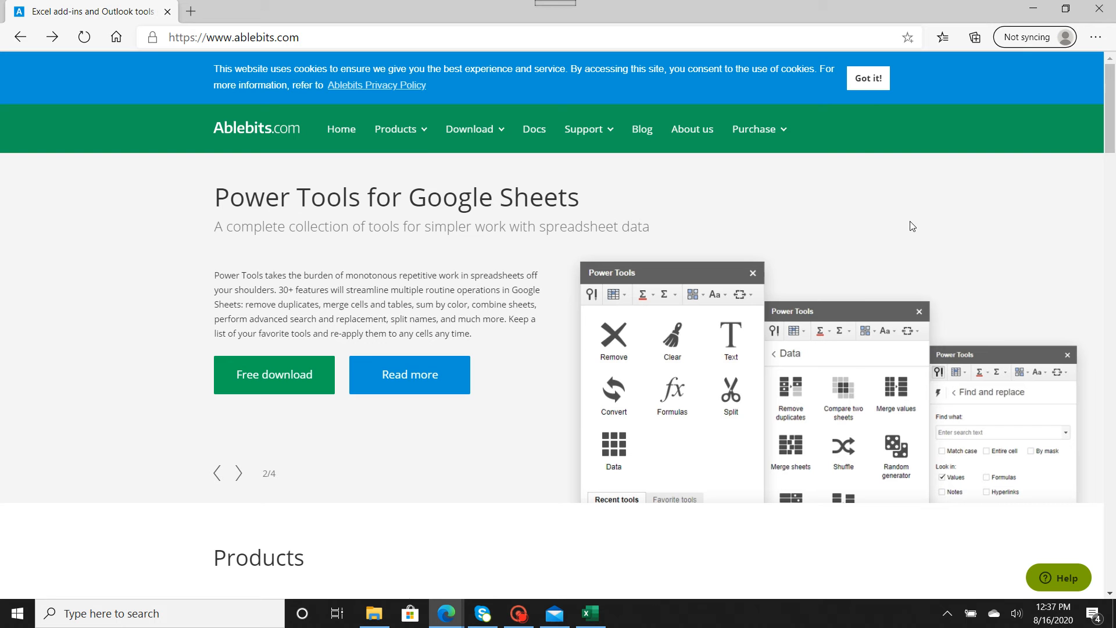
left_click(469, 129)
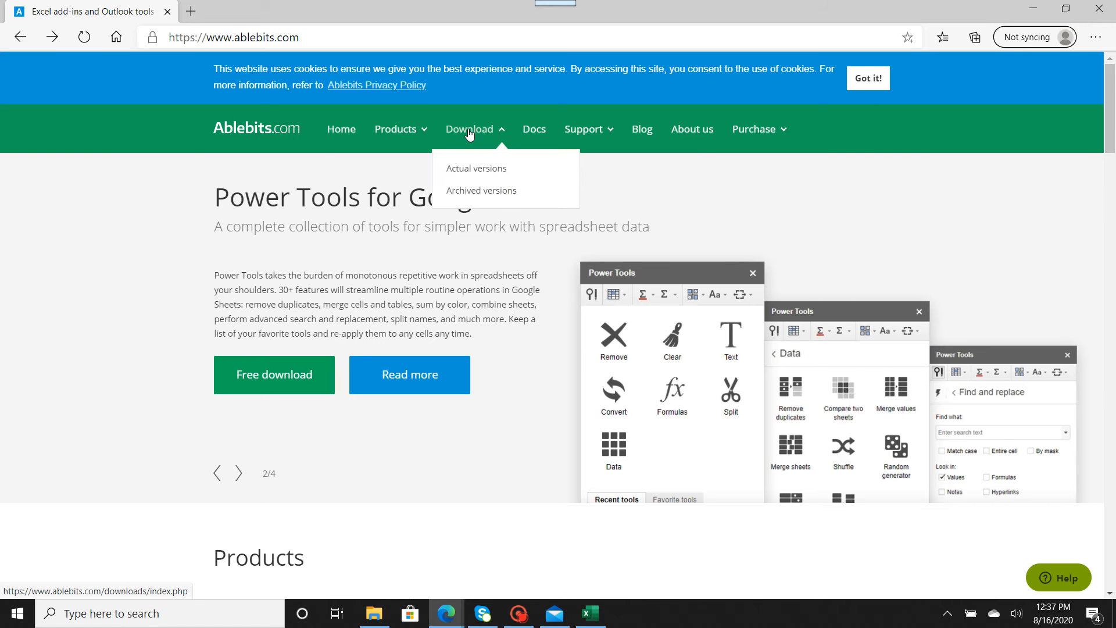
Go to the current versions page and reach the Ultimate Suite 2020 Personal edition download
left_click(476, 167)
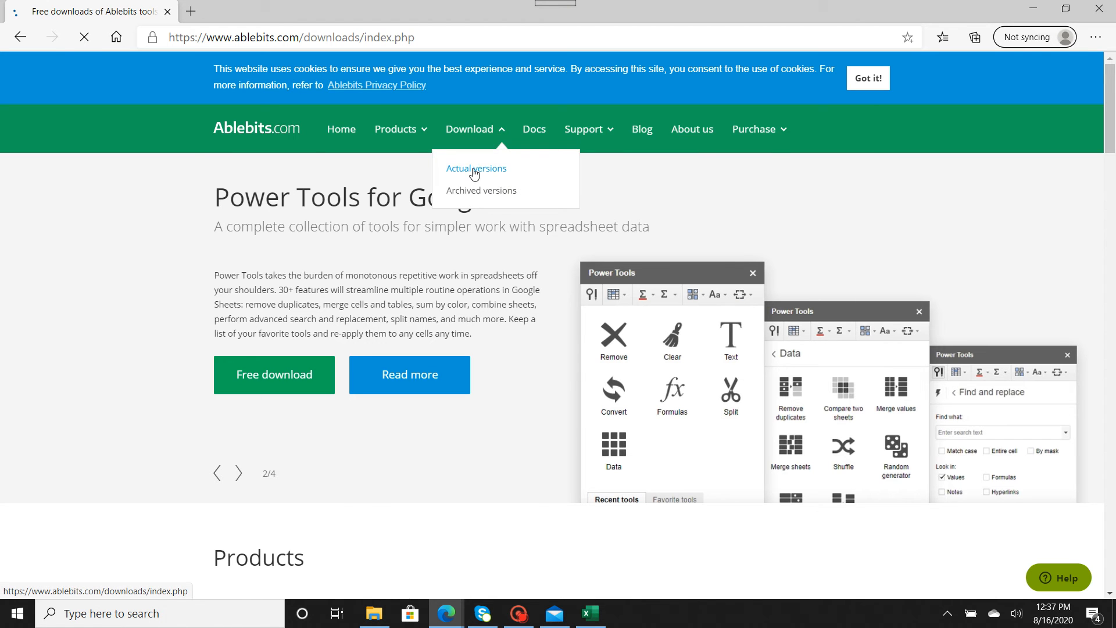
left_click(476, 170)
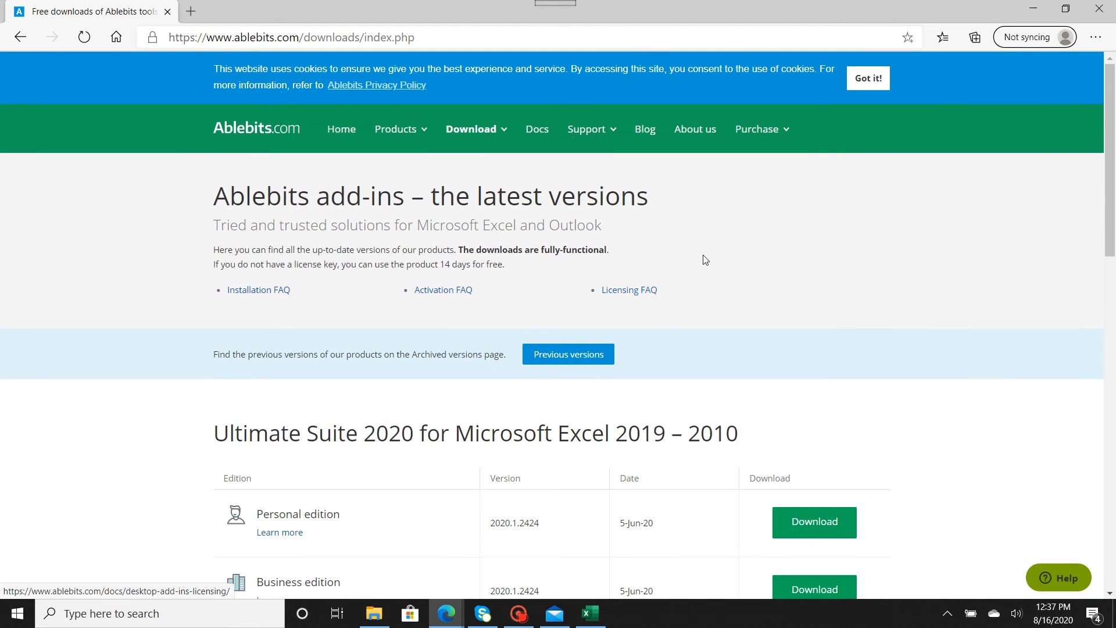
left_click(867, 78)
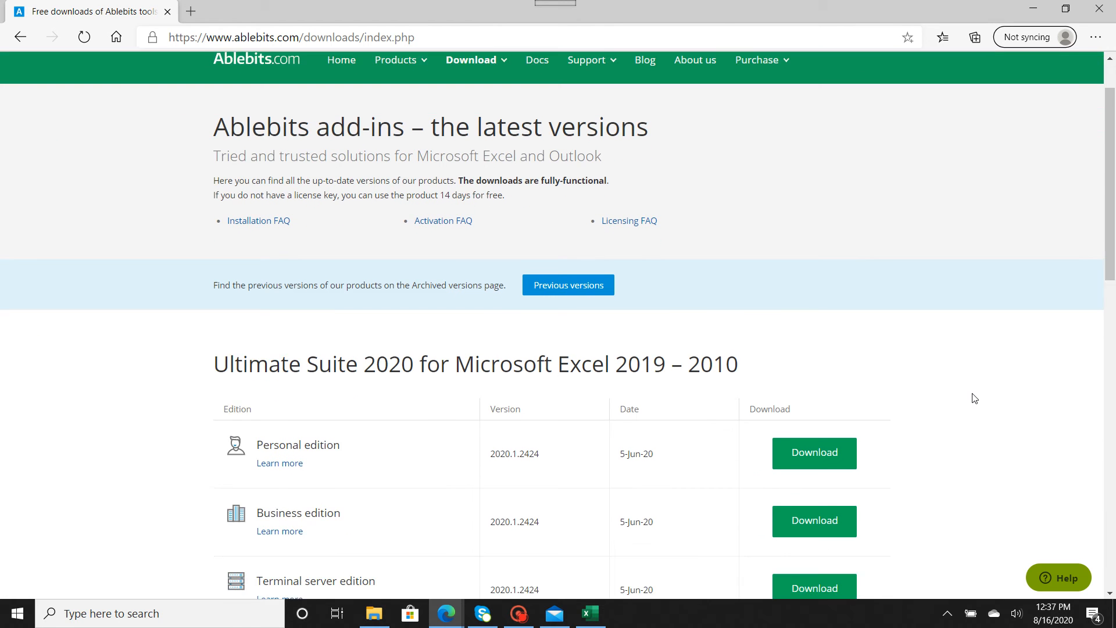
scroll("down", 3)
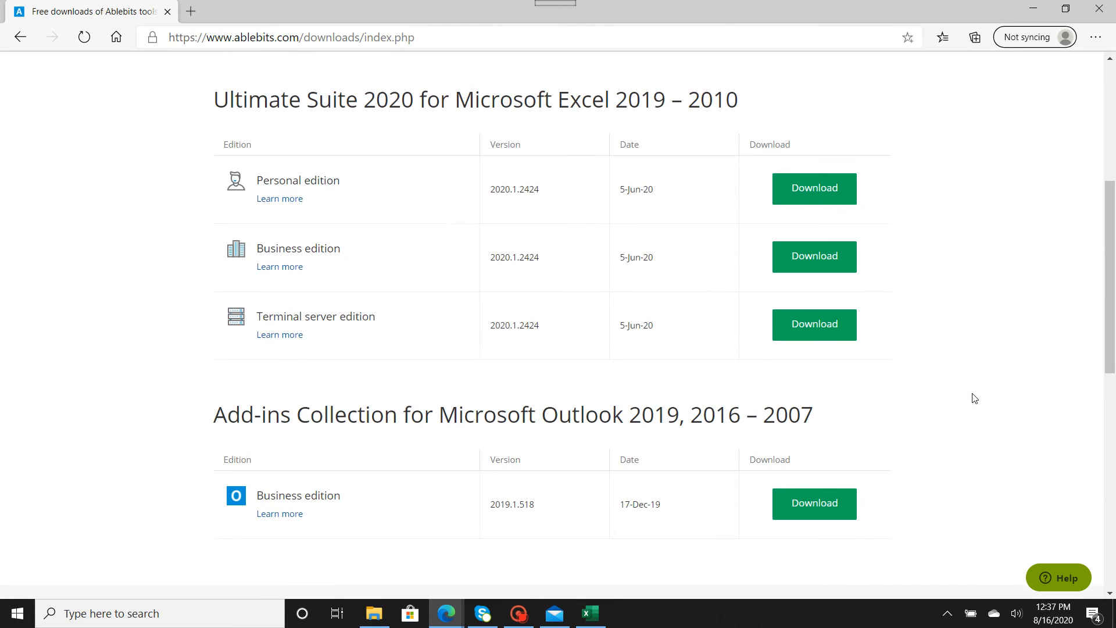
mouse_move(389, 321)
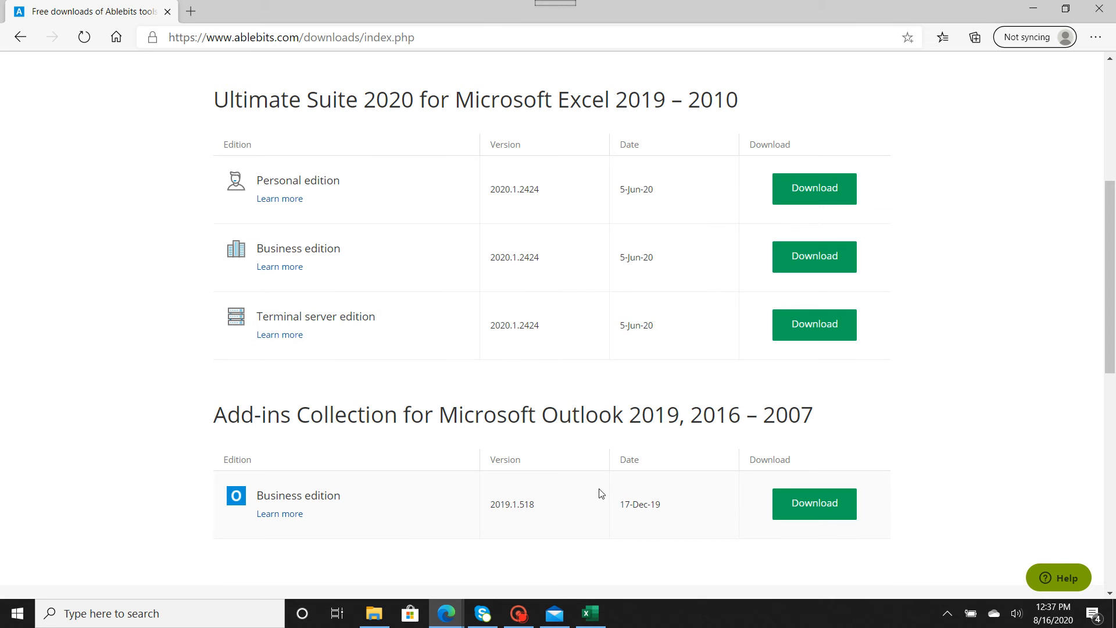
mouse_move(1019, 274)
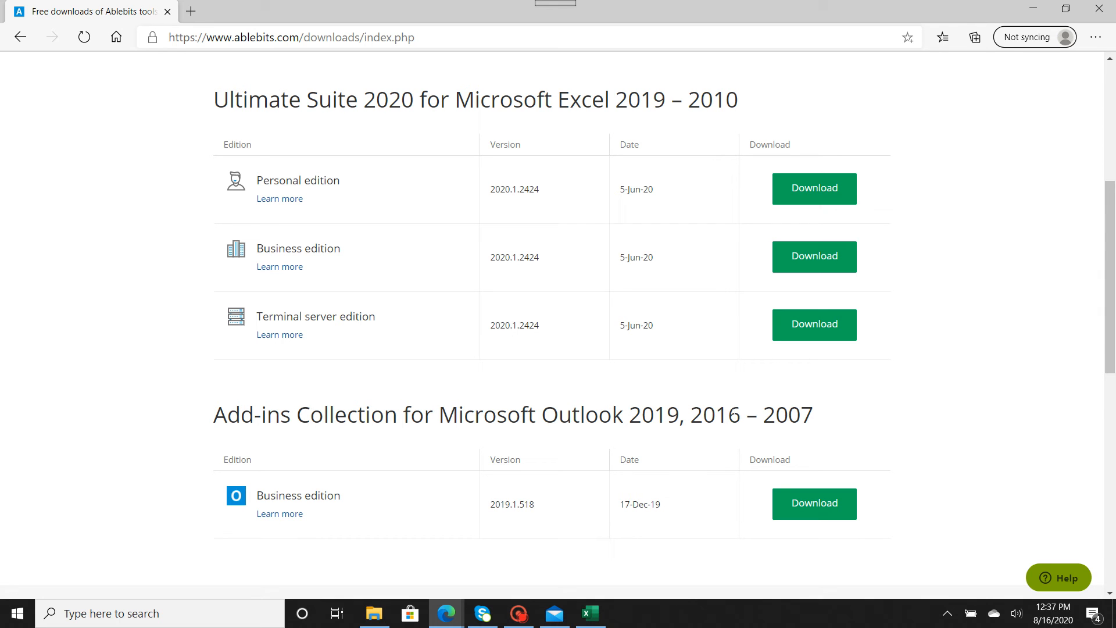
mouse_move(962, 265)
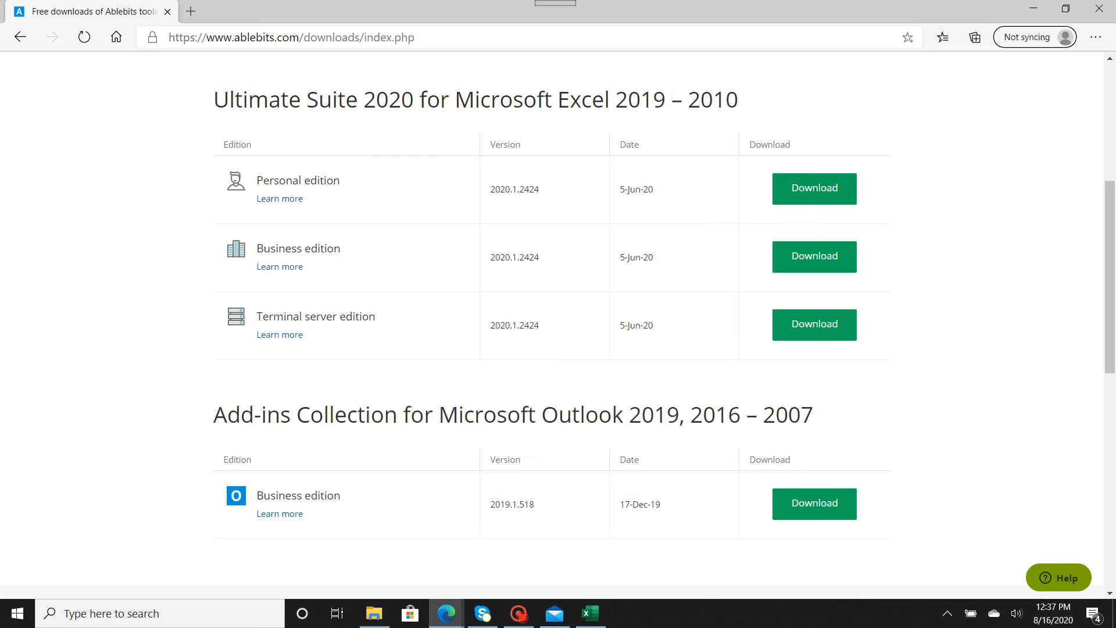
mouse_move(956, 135)
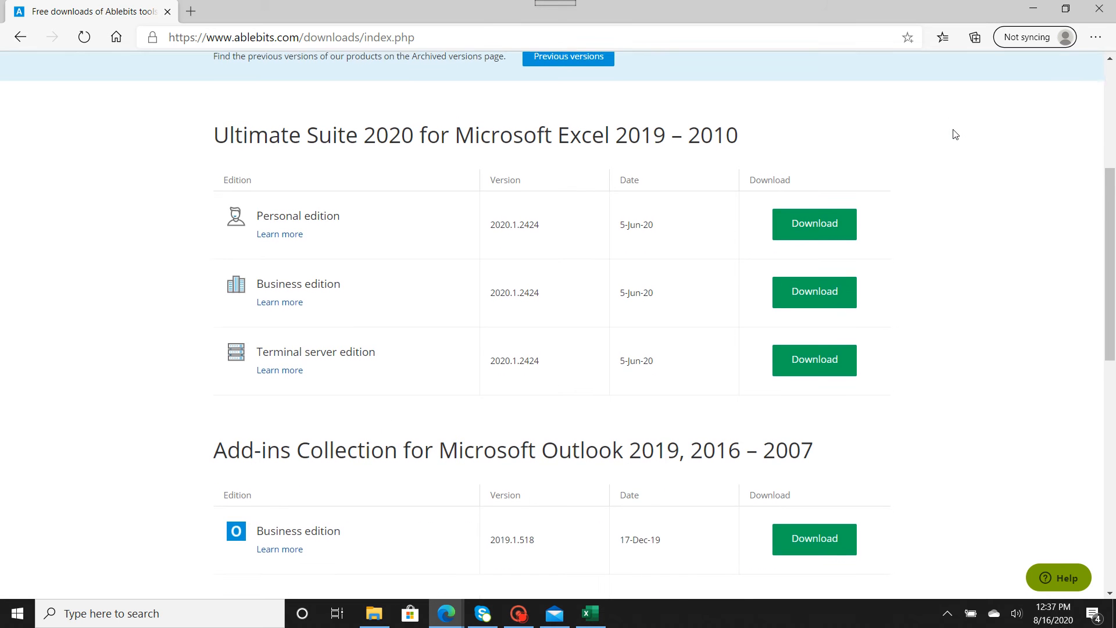
scroll("down", 3)
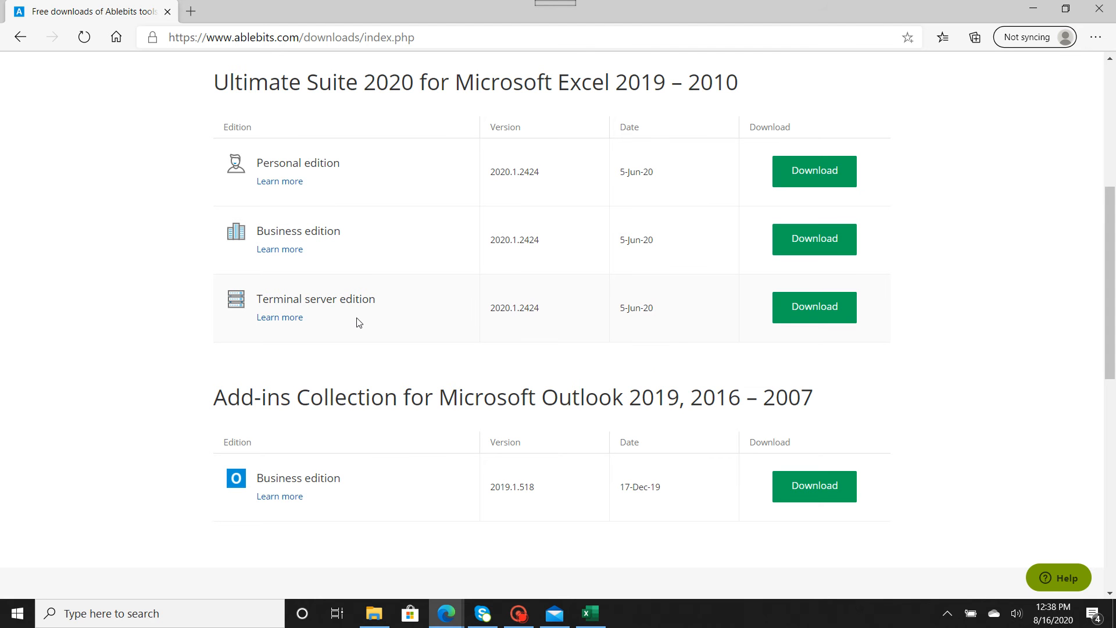
mouse_move(1024, 312)
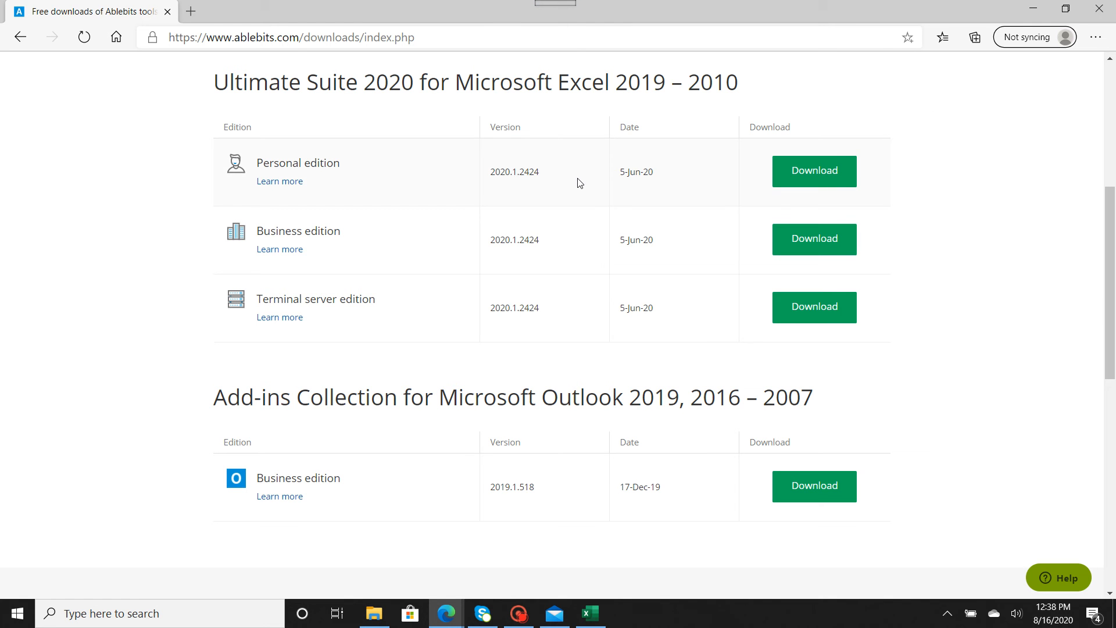
mouse_move(820, 157)
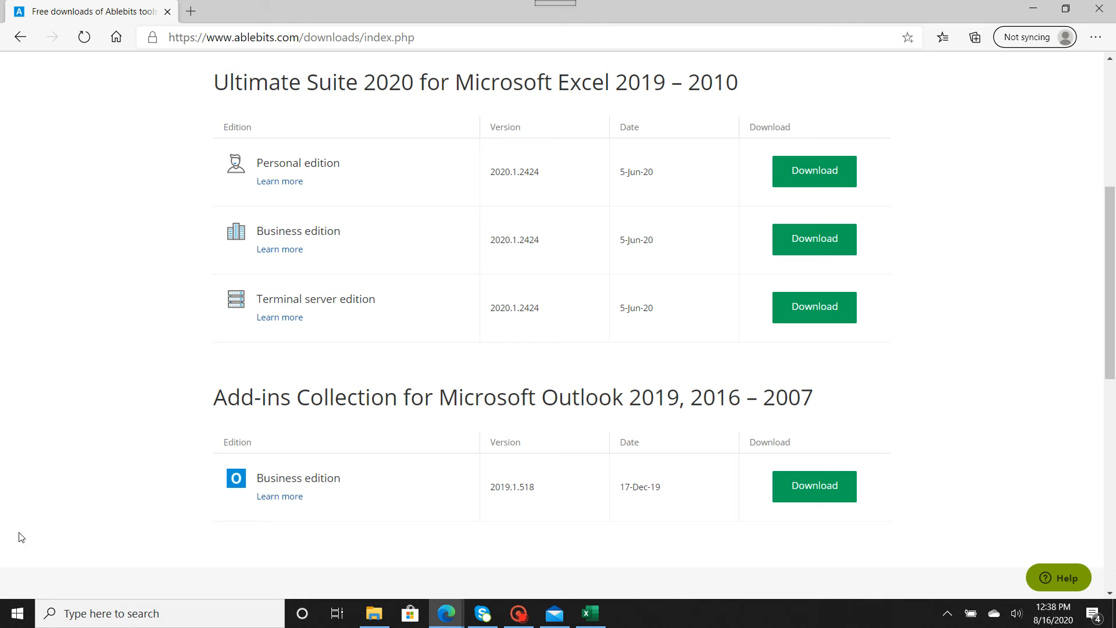
mouse_move(964, 217)
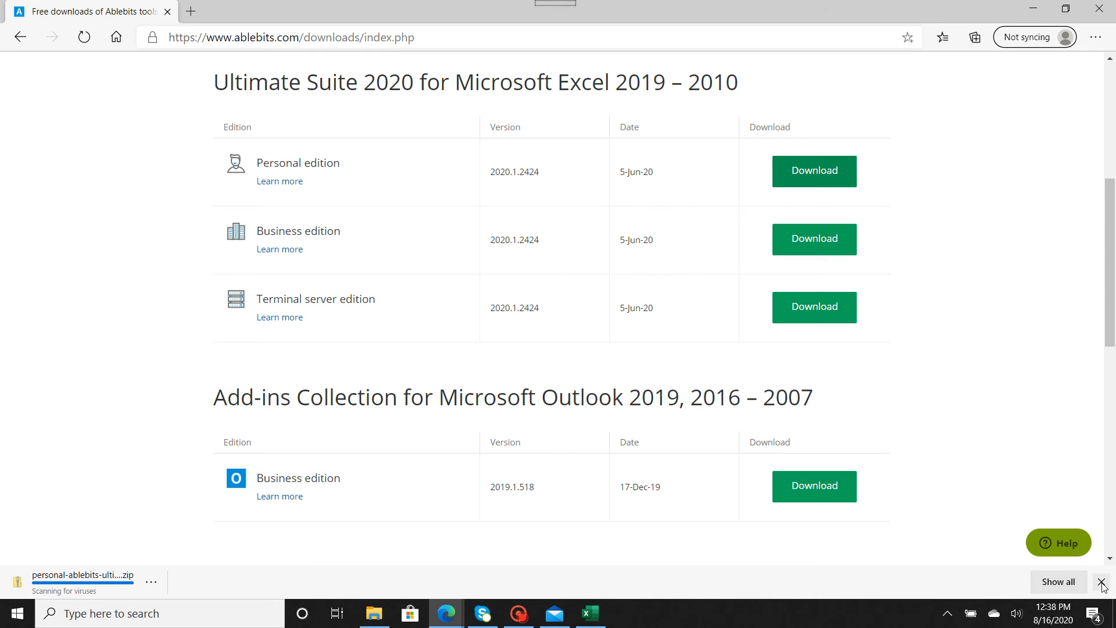
Dismiss the download notice and show the downloaded zip's contents in File Explorer
left_click(1108, 581)
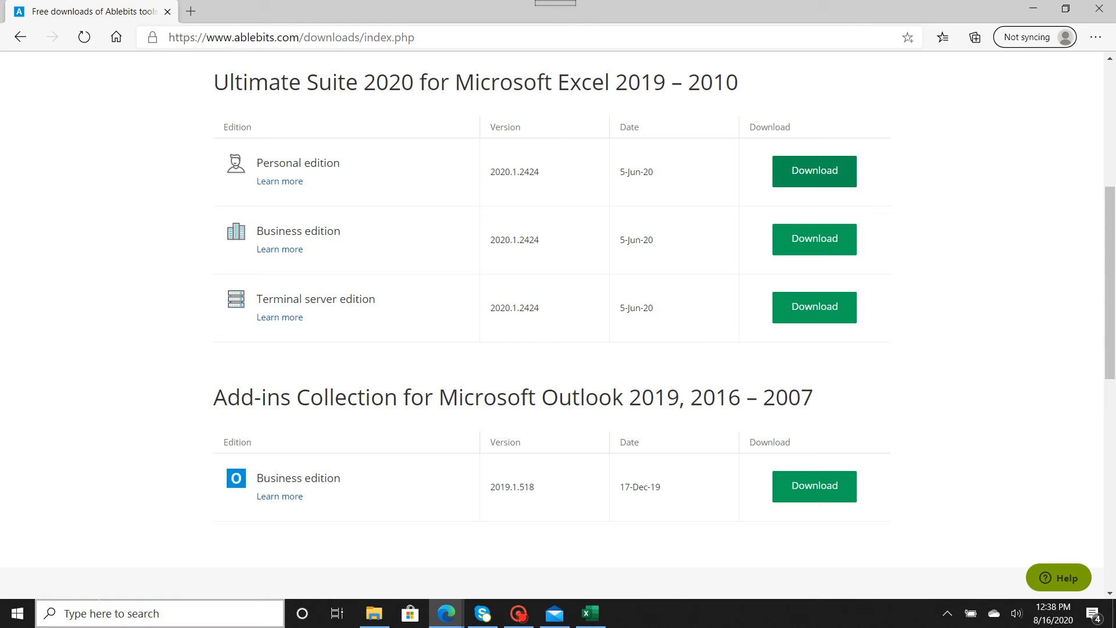
mouse_move(578, 565)
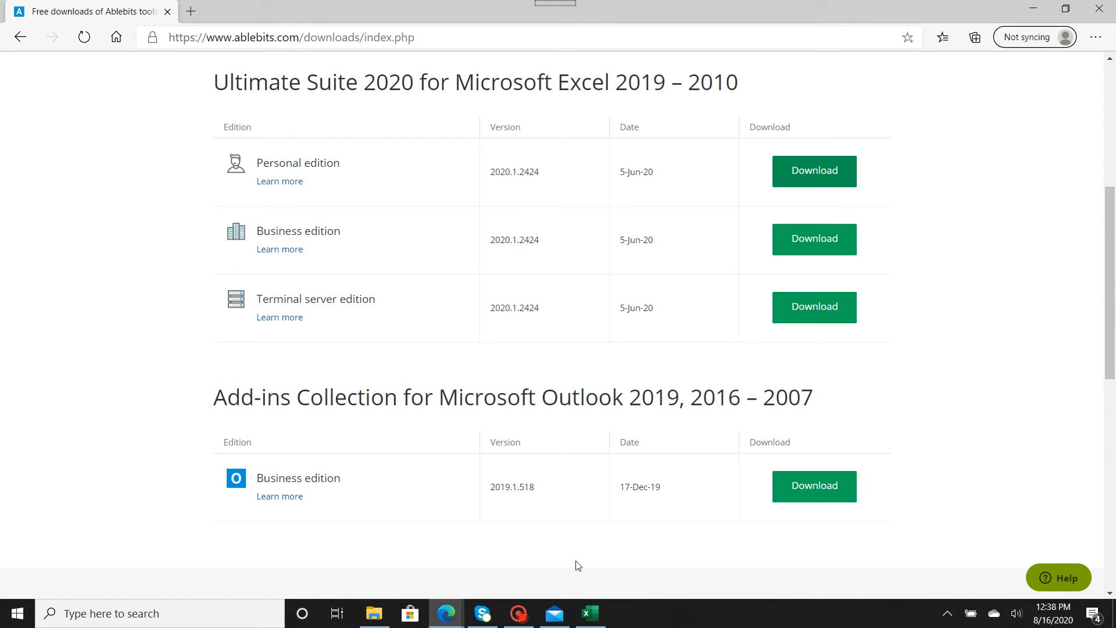
mouse_move(385, 605)
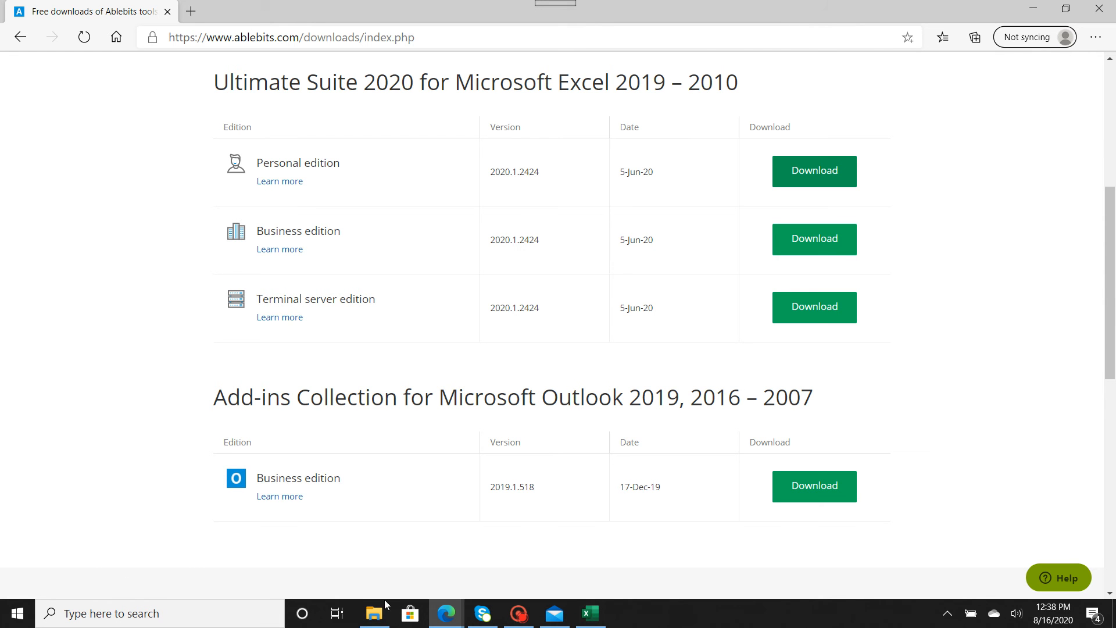
left_click(374, 613)
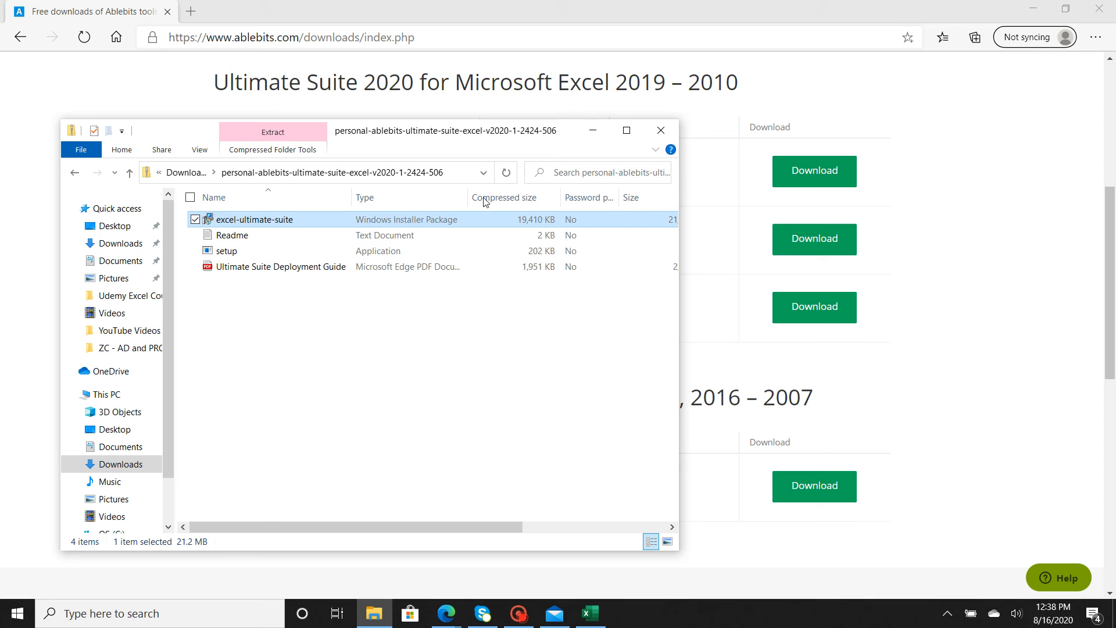
Reposition the archive window before launching the excel-ultimate-suite installer
left_click_drag(445, 130, 621, 86)
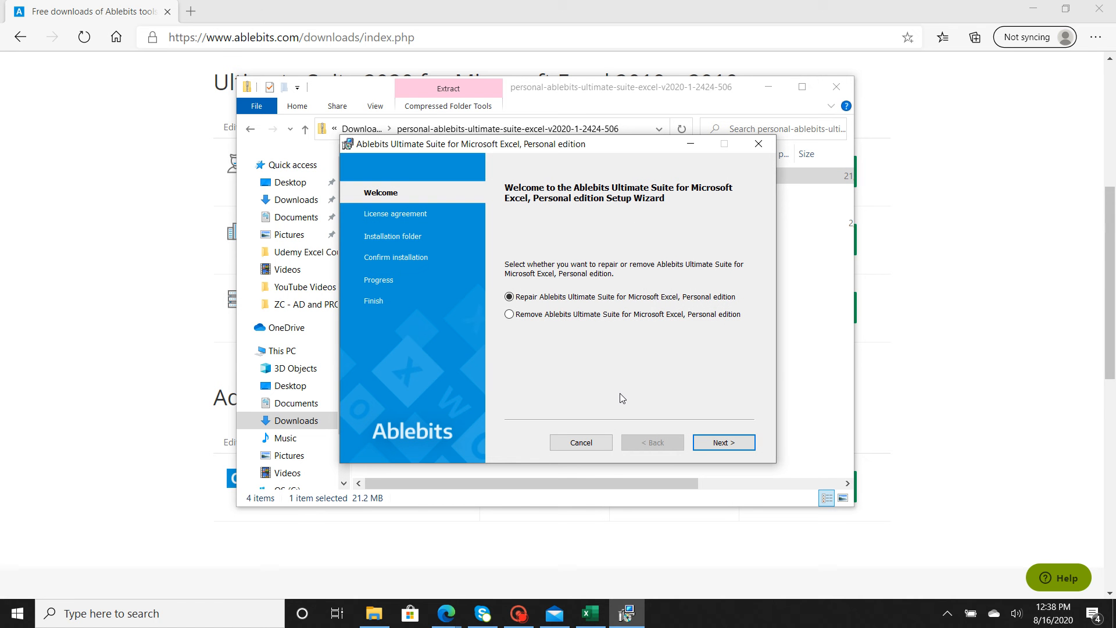
mouse_move(653, 427)
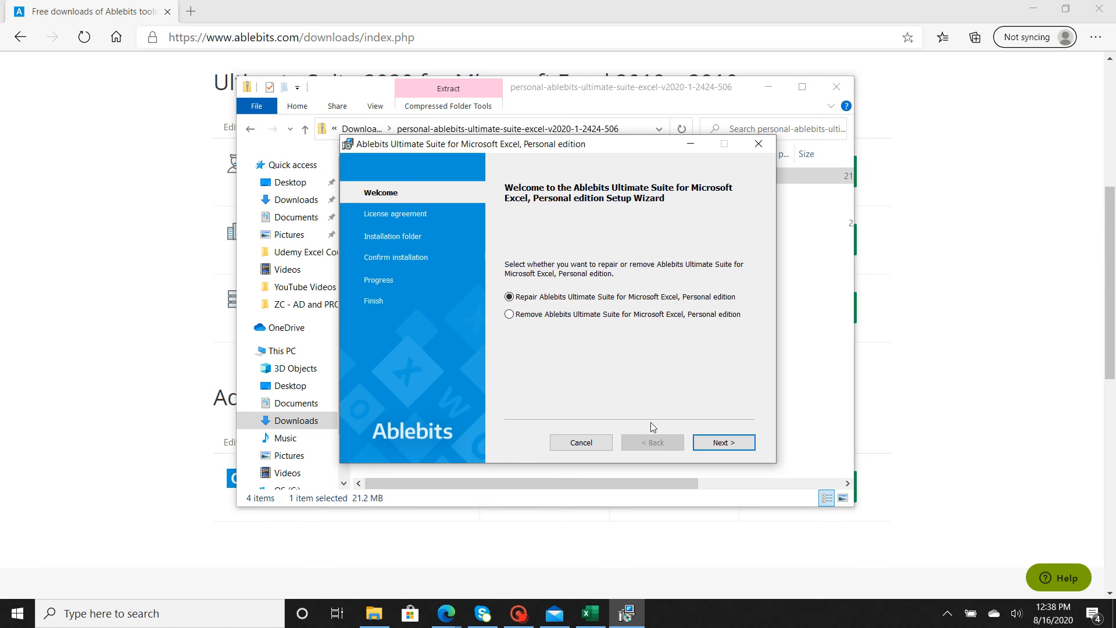
mouse_move(628, 334)
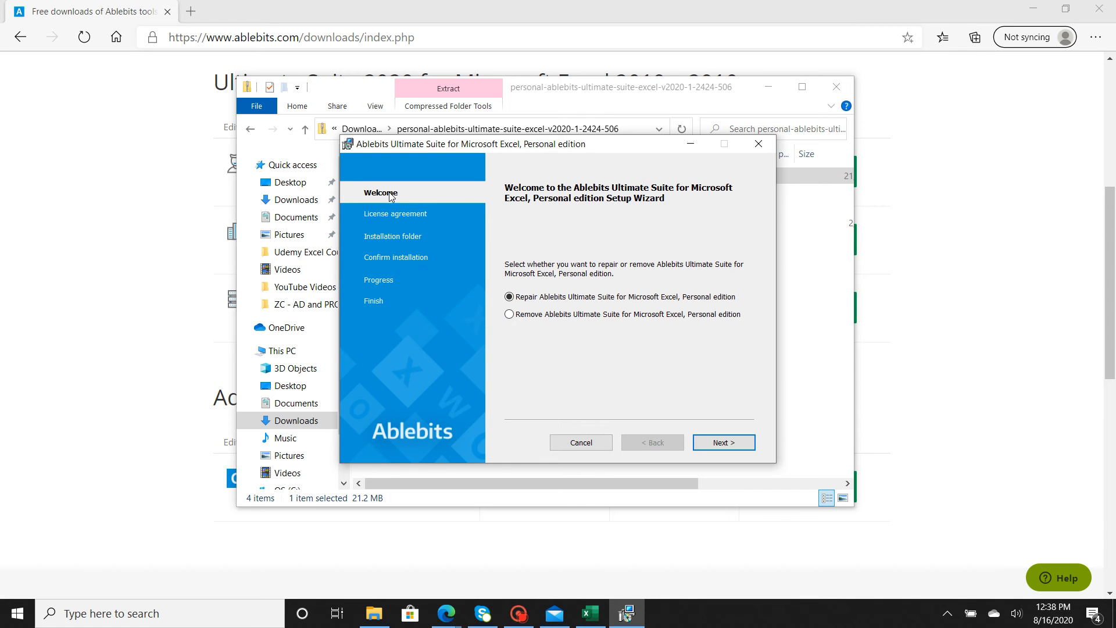
Proceed with the Repair option, reaching the Installation Incomplete screen
left_click(510, 296)
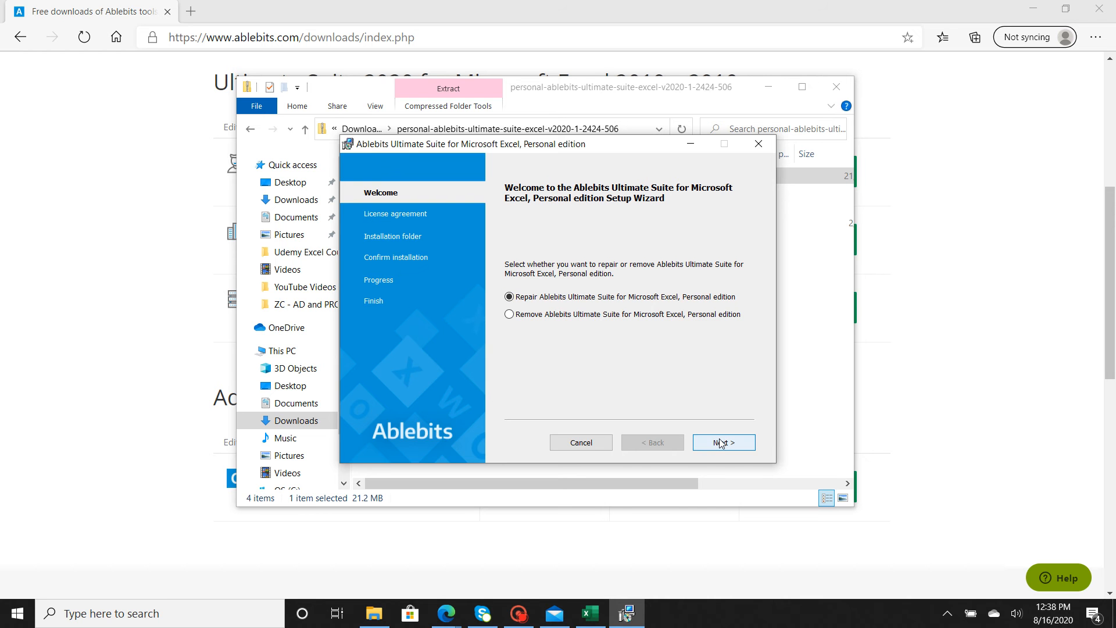
left_click(722, 442)
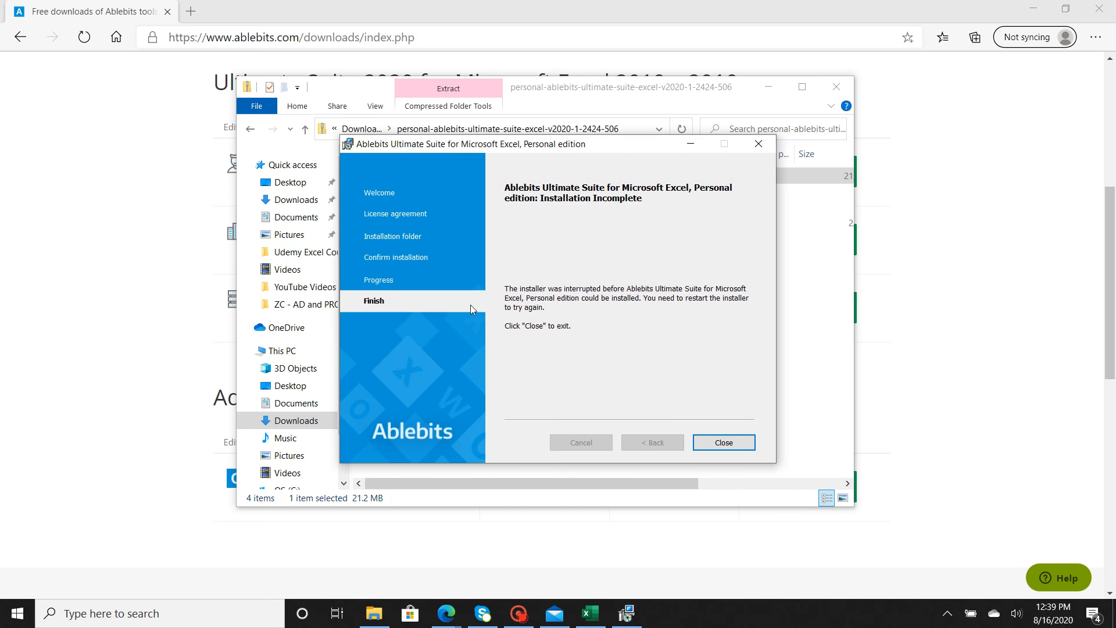
mouse_move(478, 230)
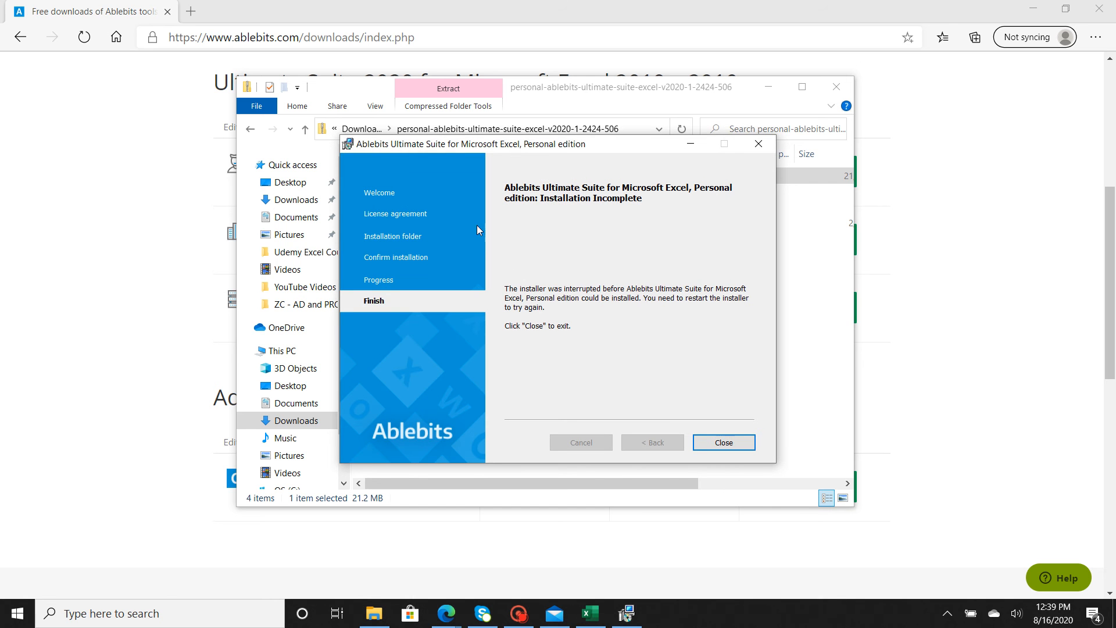
mouse_move(402, 218)
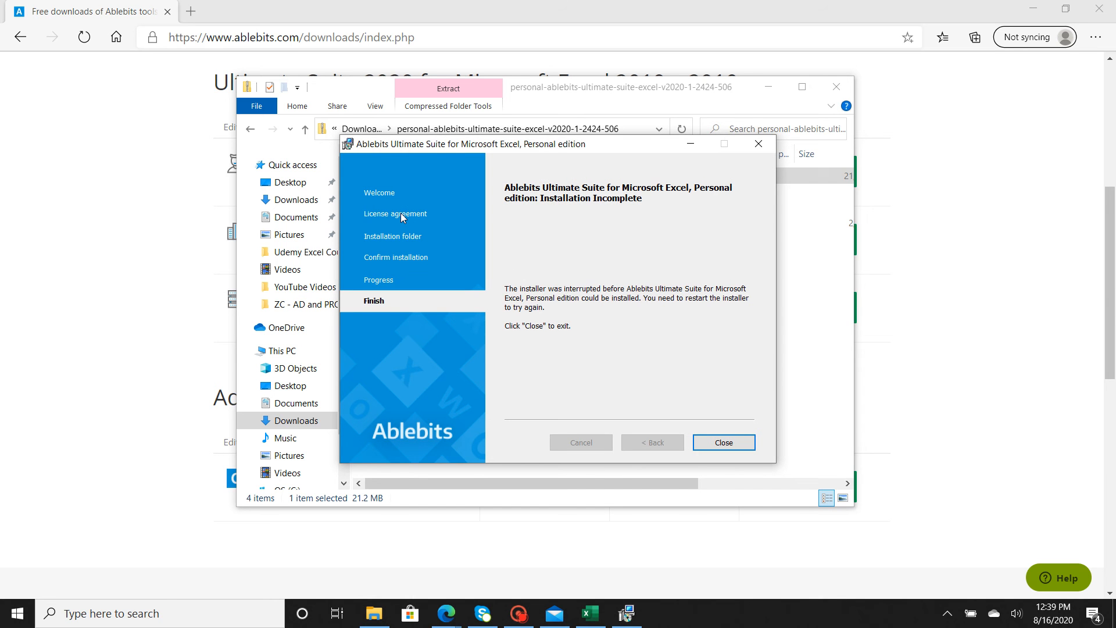
mouse_move(639, 324)
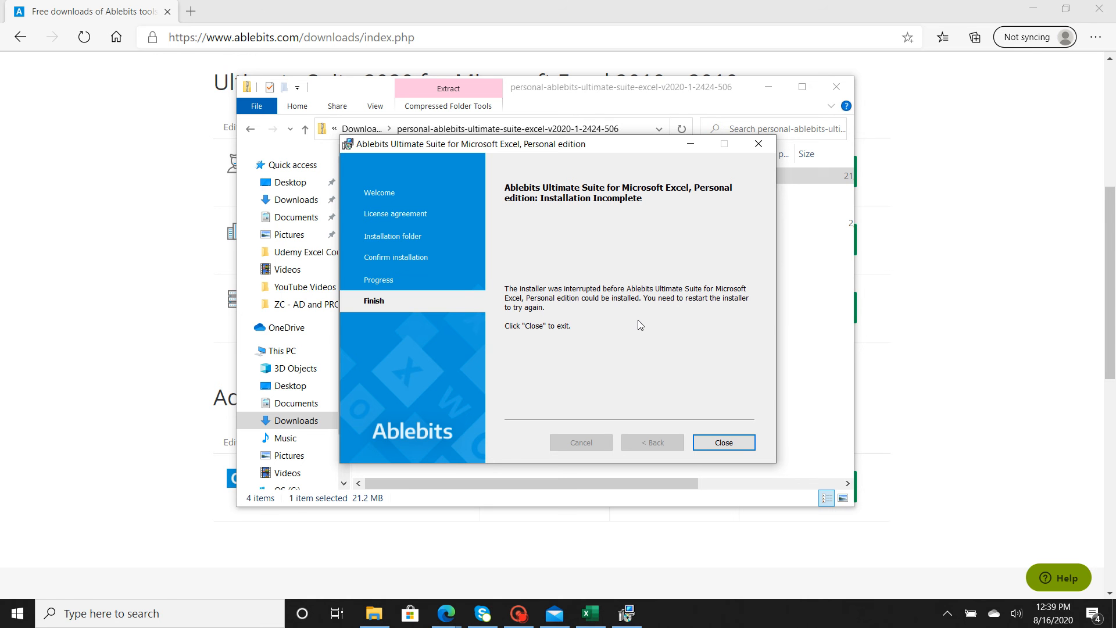
mouse_move(700, 389)
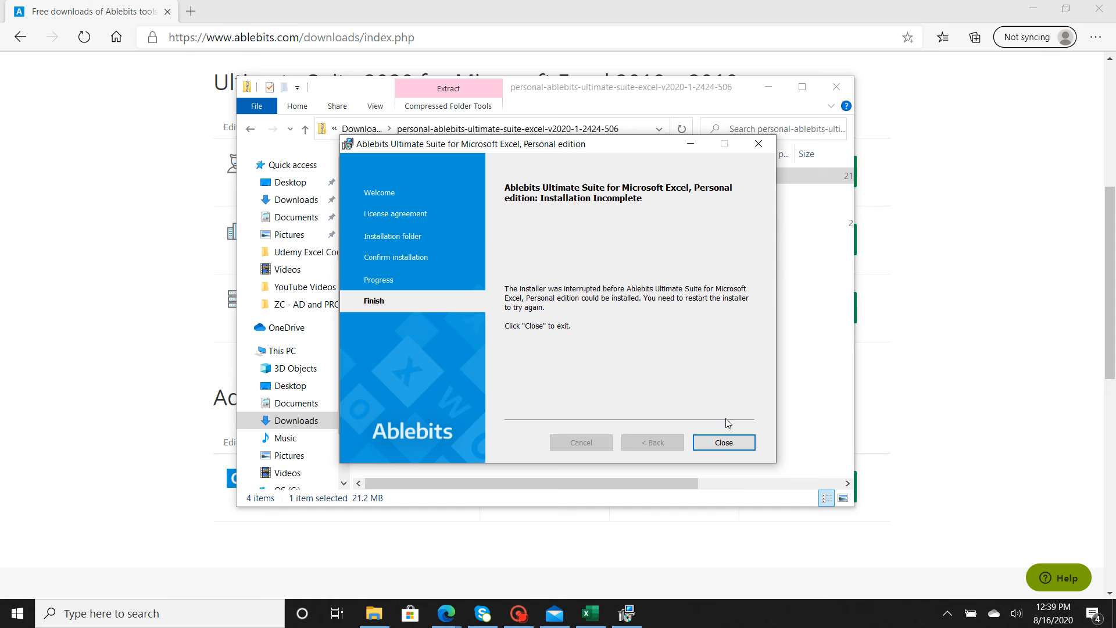
mouse_move(391, 240)
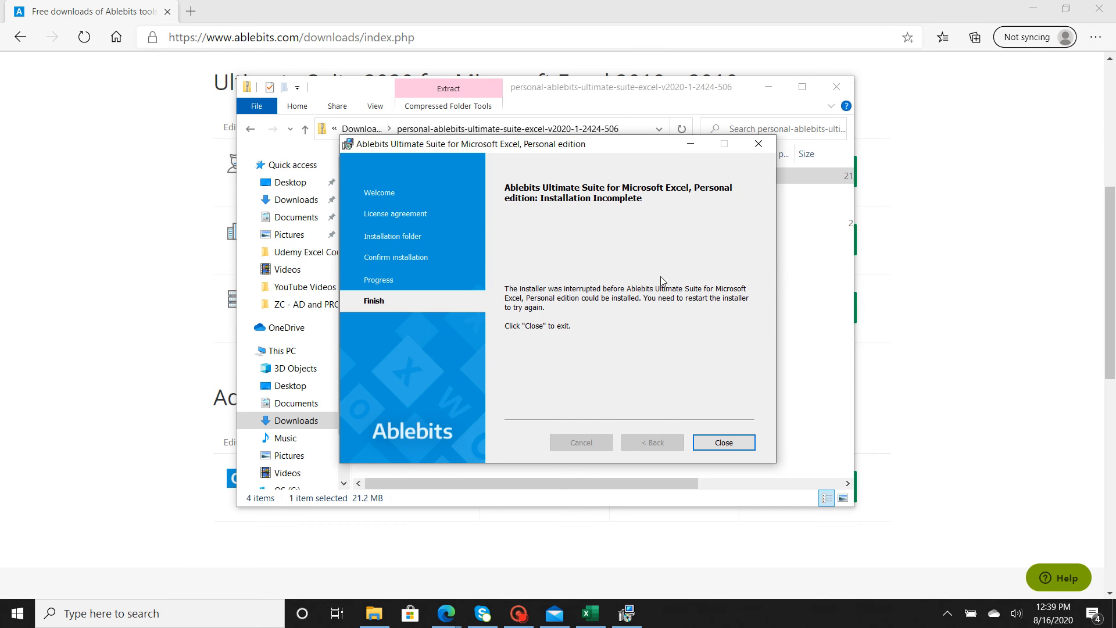
mouse_move(510, 309)
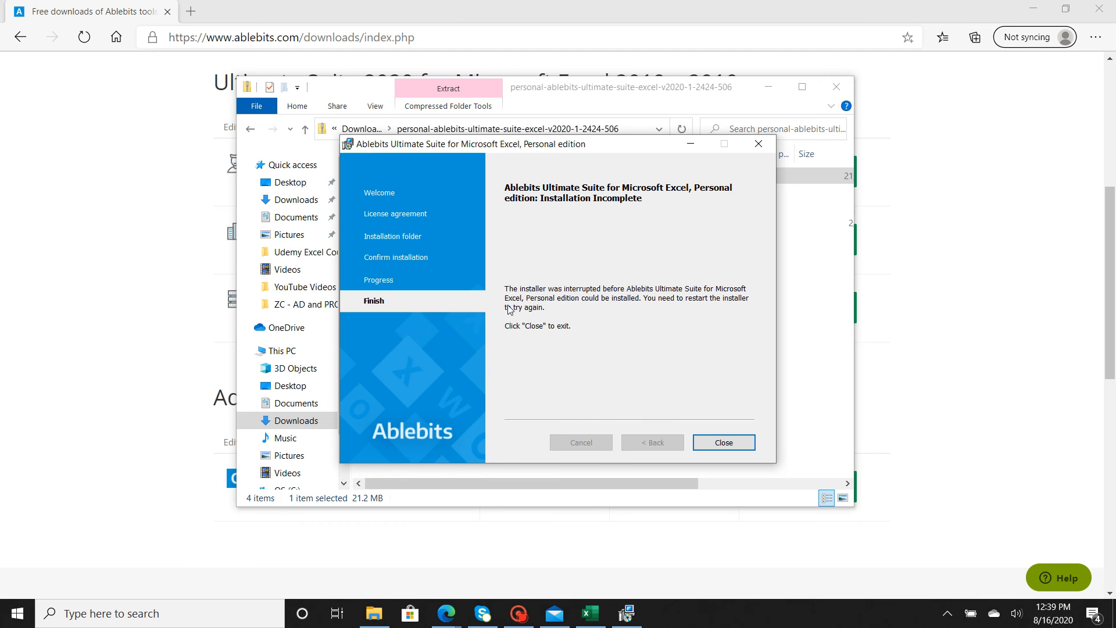
mouse_move(585, 320)
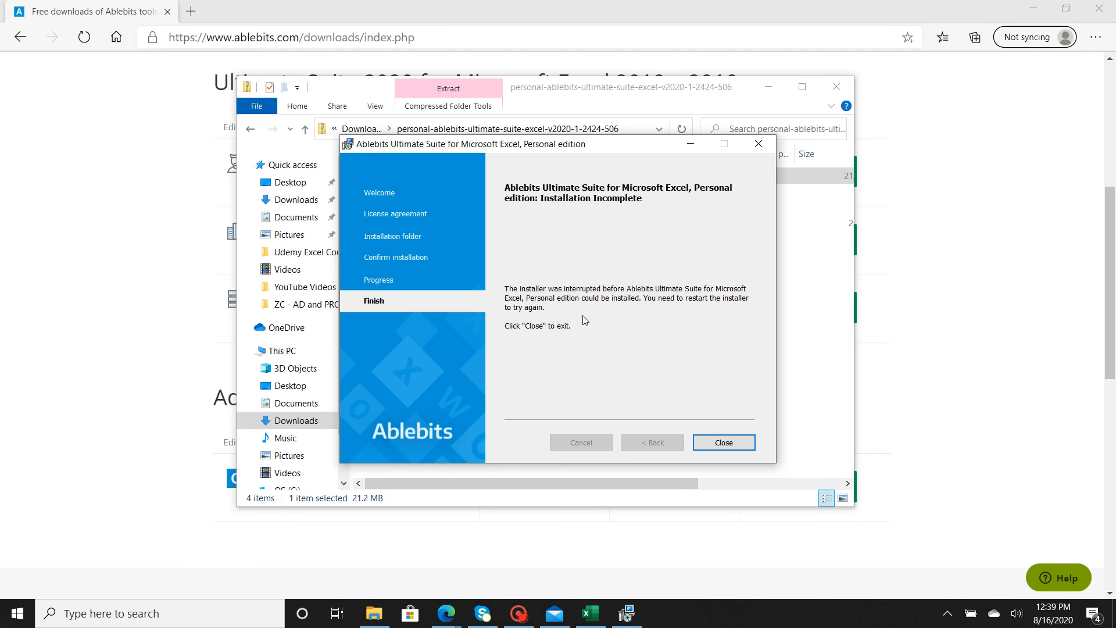
mouse_move(539, 329)
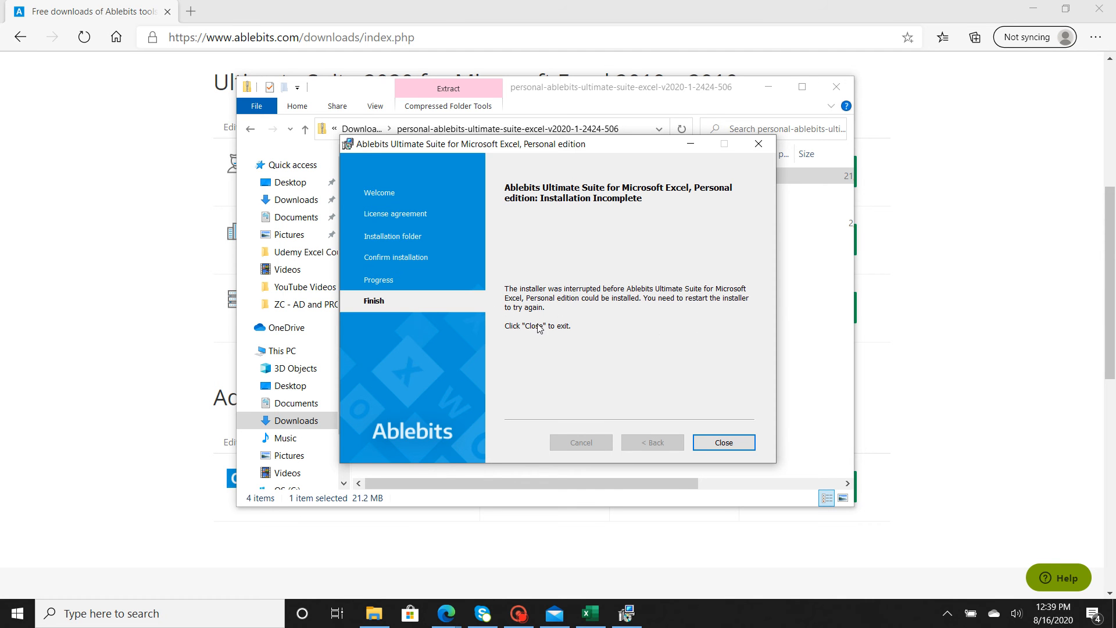
mouse_move(425, 232)
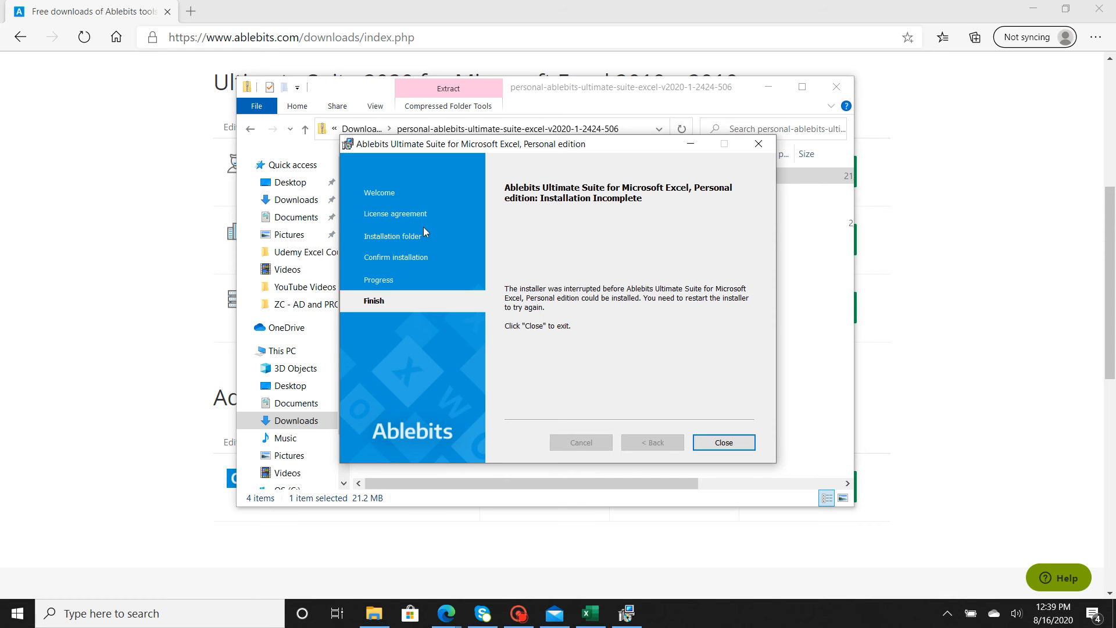
mouse_move(622, 307)
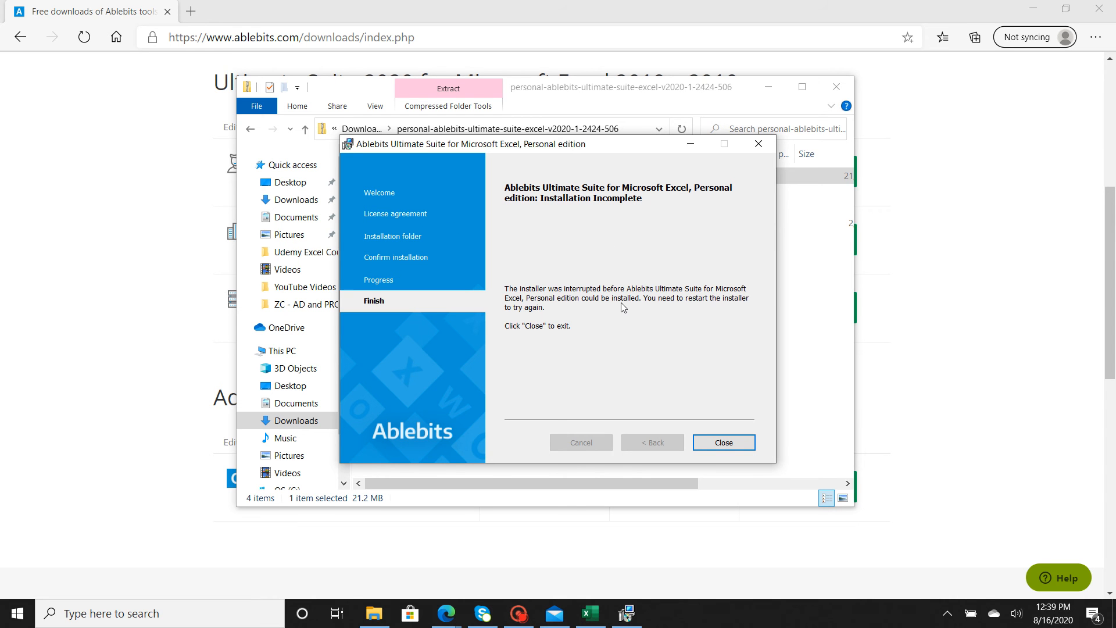
mouse_move(623, 312)
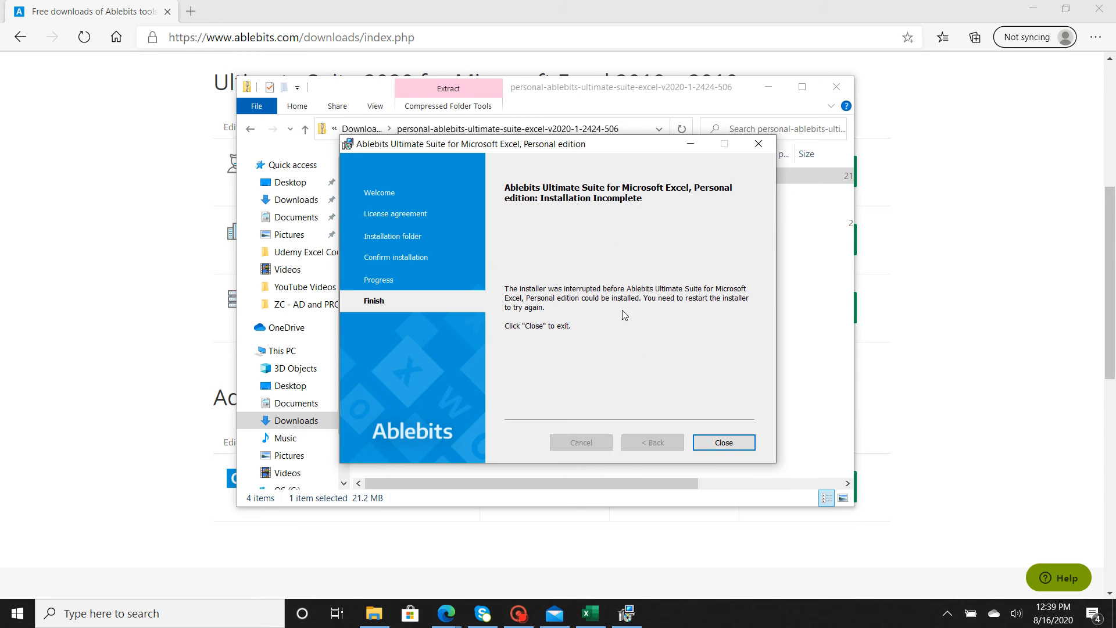
mouse_move(460, 269)
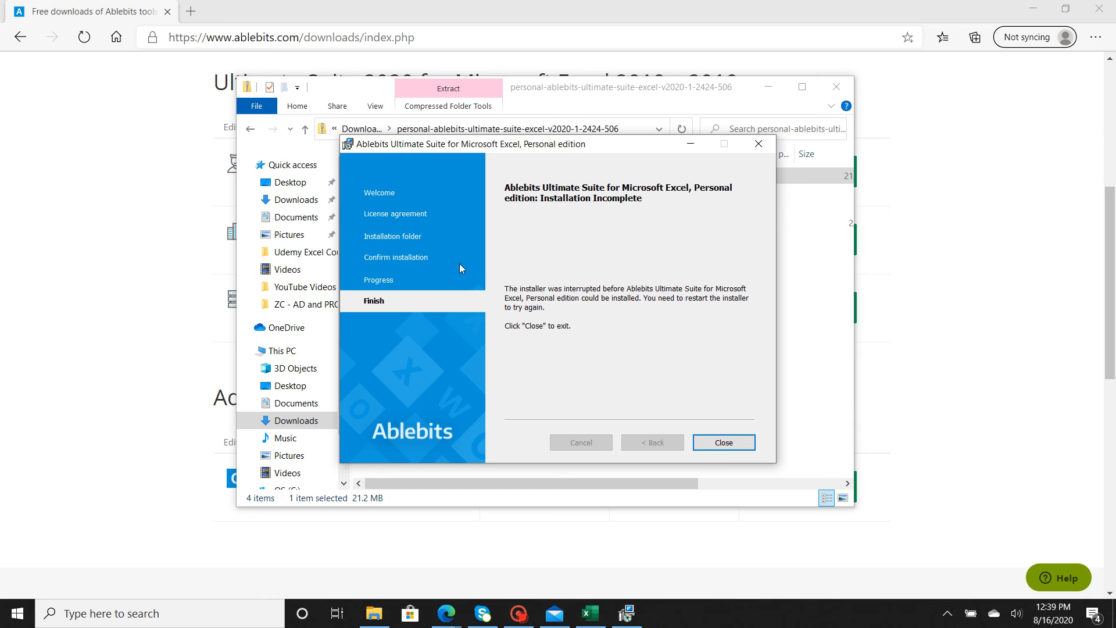
mouse_move(616, 293)
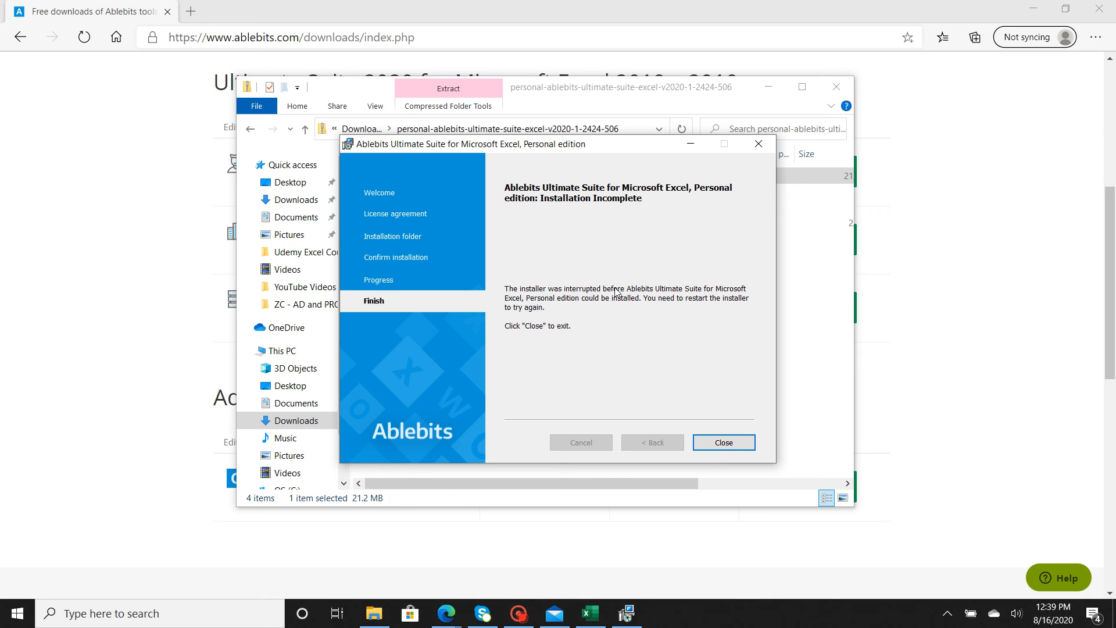
mouse_move(731, 430)
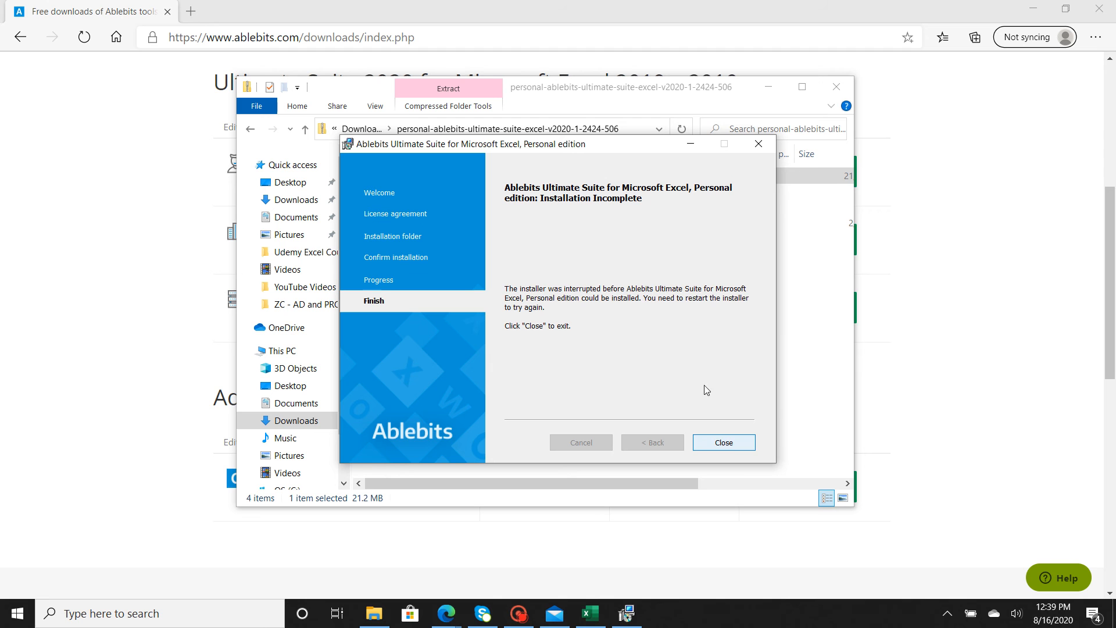
mouse_move(664, 395)
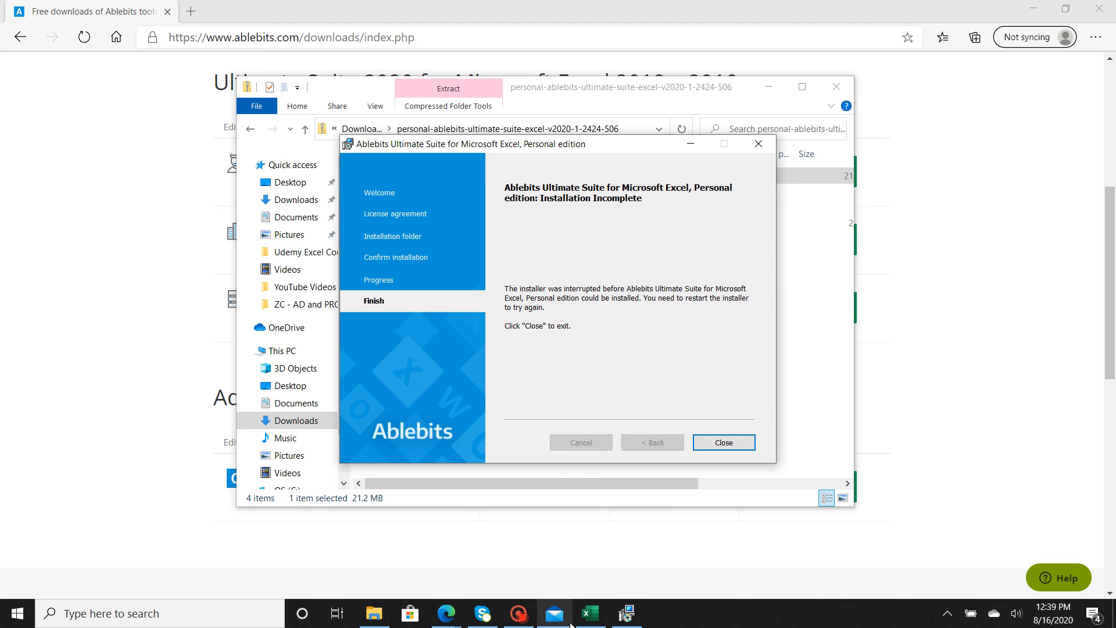
mouse_move(547, 403)
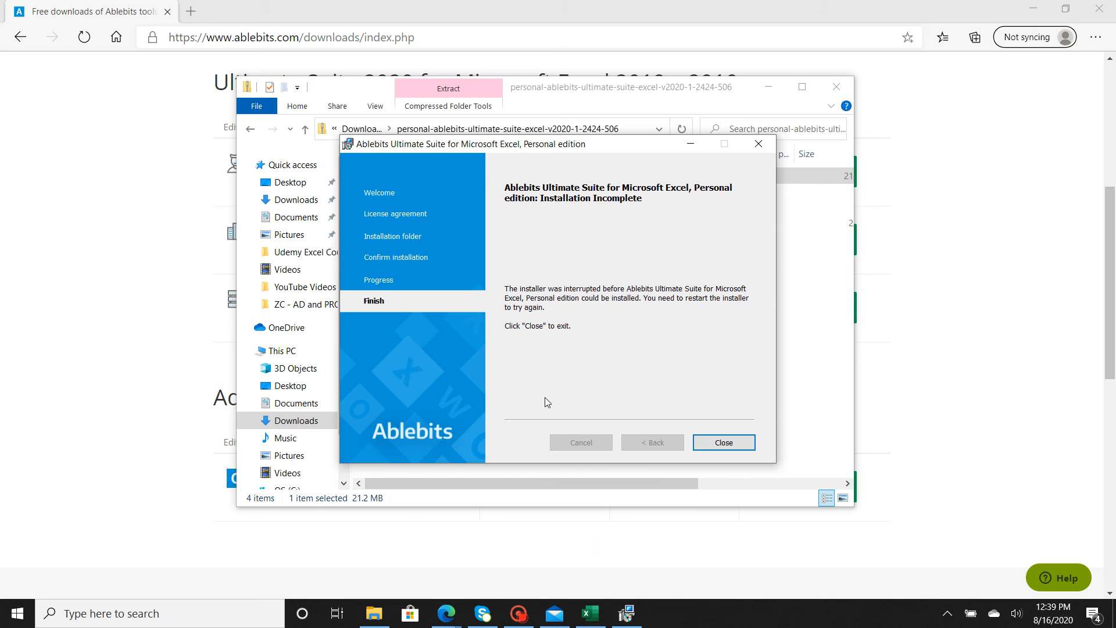
mouse_move(569, 302)
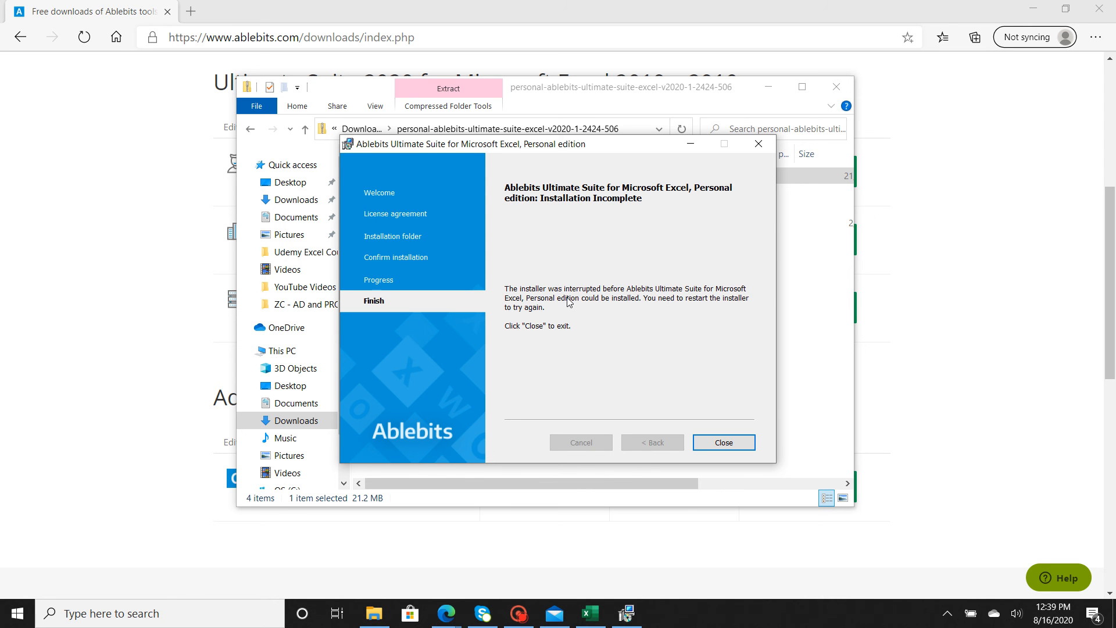
mouse_move(589, 613)
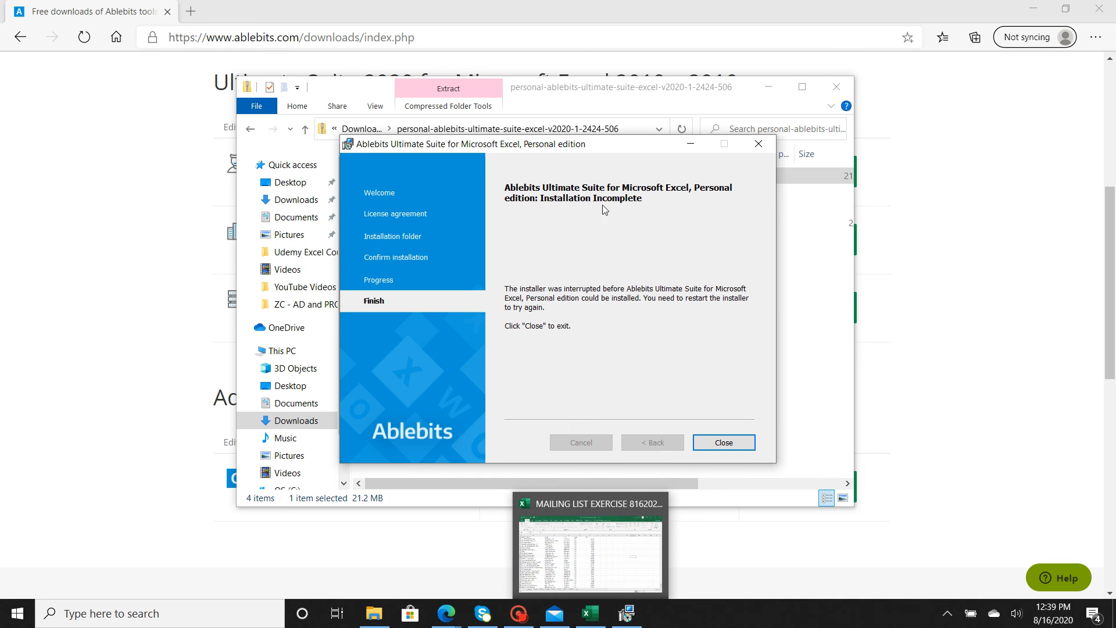
mouse_move(555, 359)
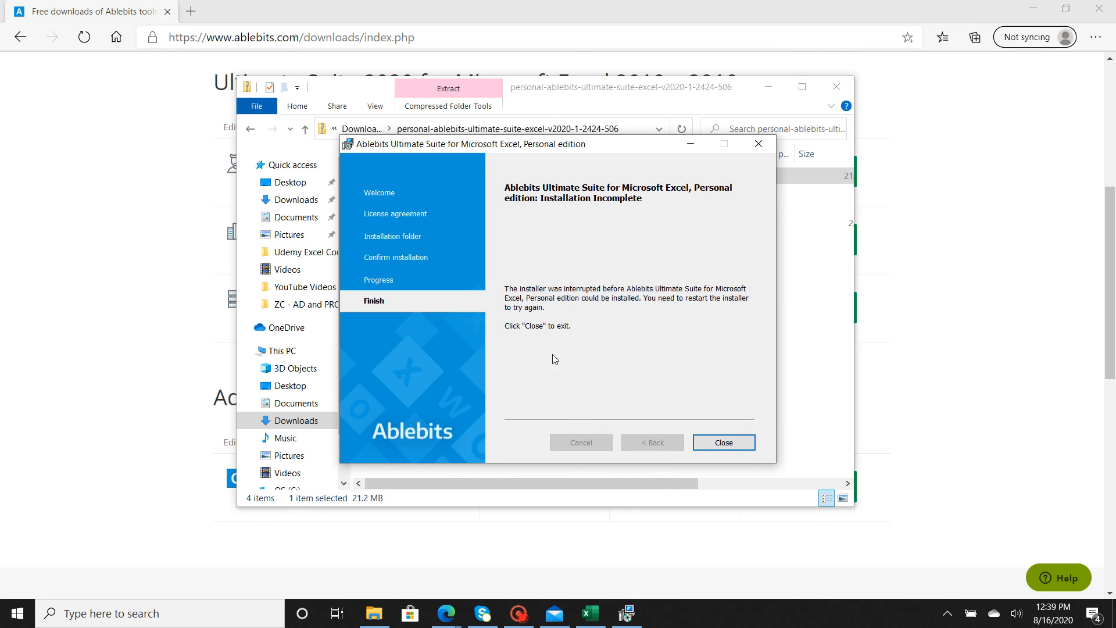
Close the incomplete installer and bring the MAILING LIST EXERCISE workbook to the front
left_click(722, 442)
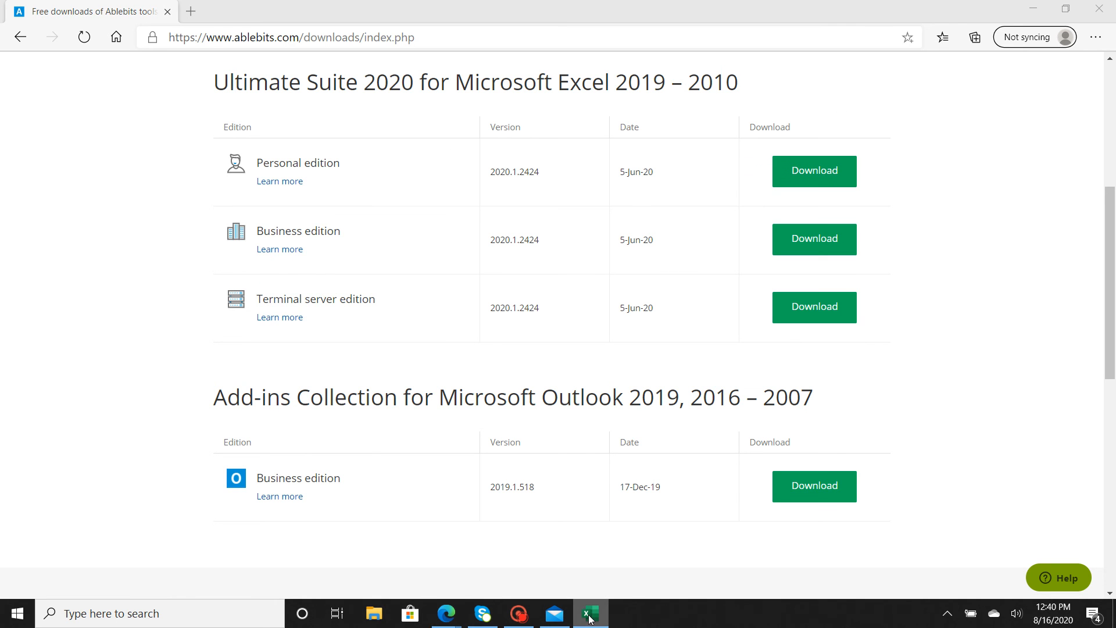
left_click(589, 613)
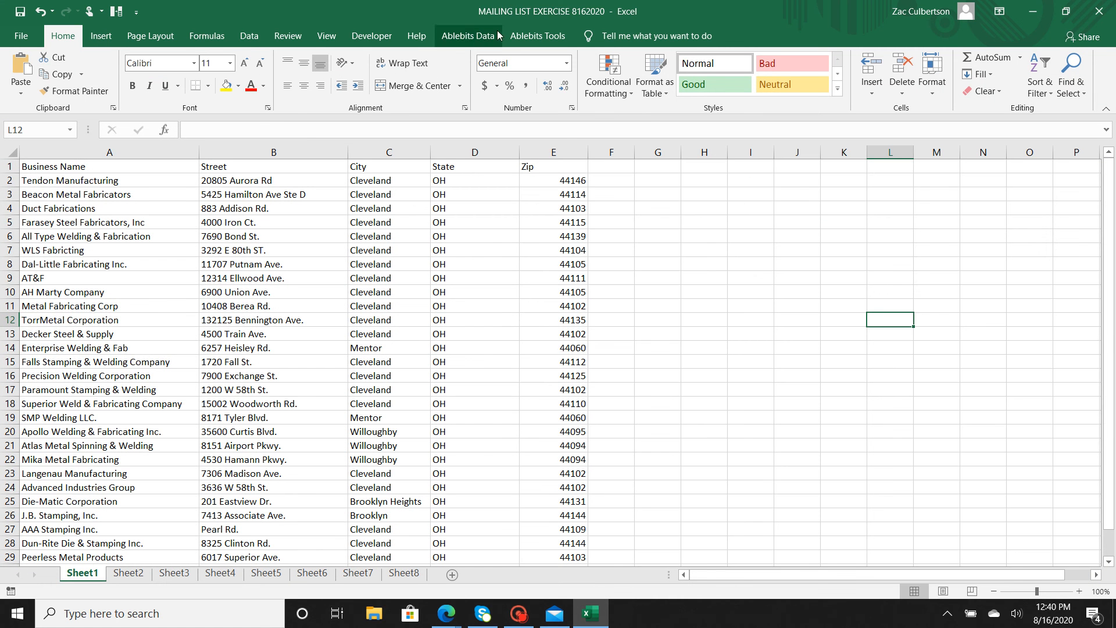
mouse_move(473, 43)
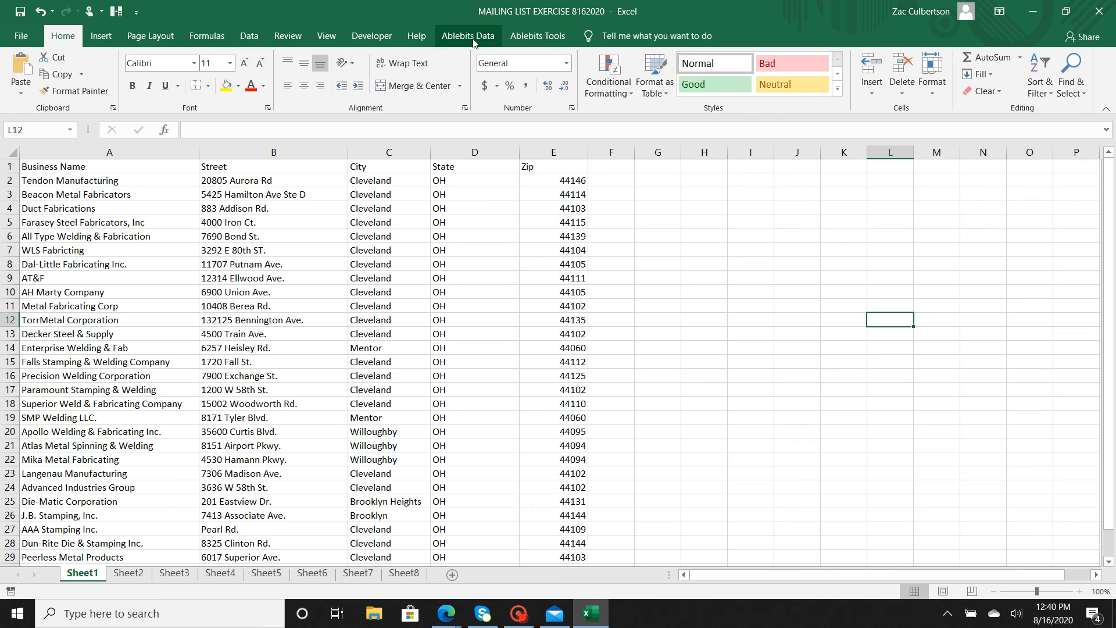
Show the Ablebits Data ribbon with its Merge, Dedupe, Text and Manage groups
left_click(467, 36)
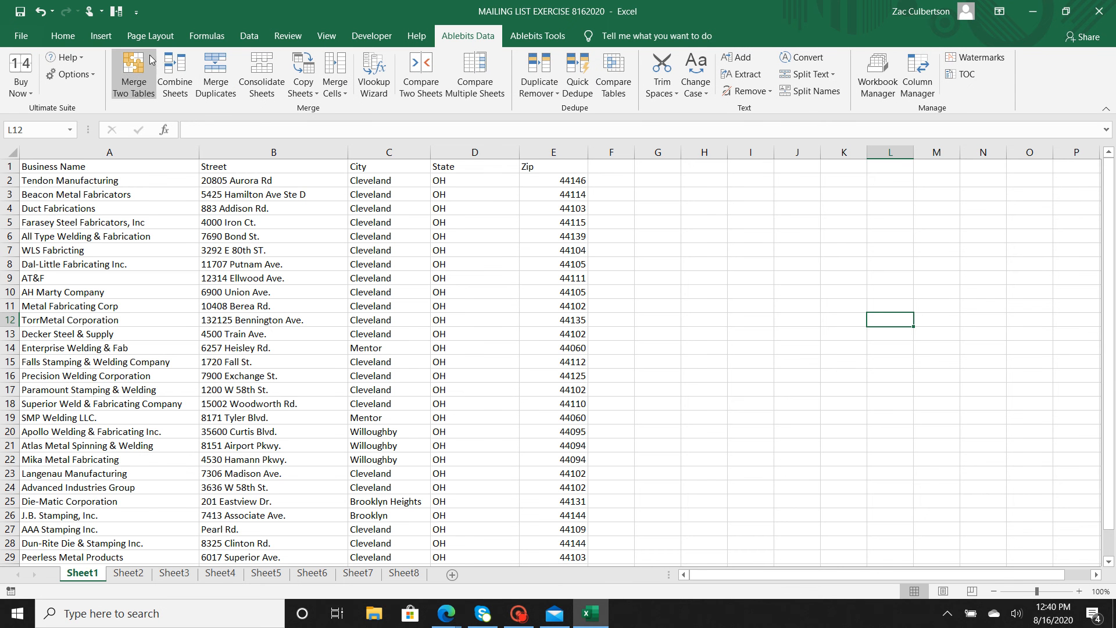
mouse_move(71, 74)
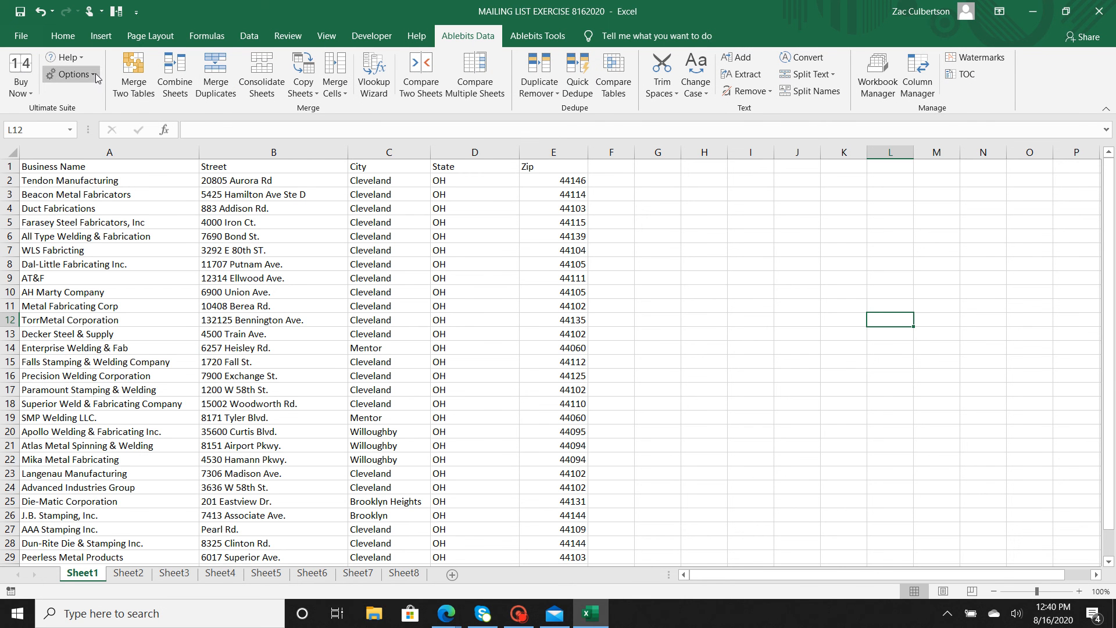
mouse_move(216, 75)
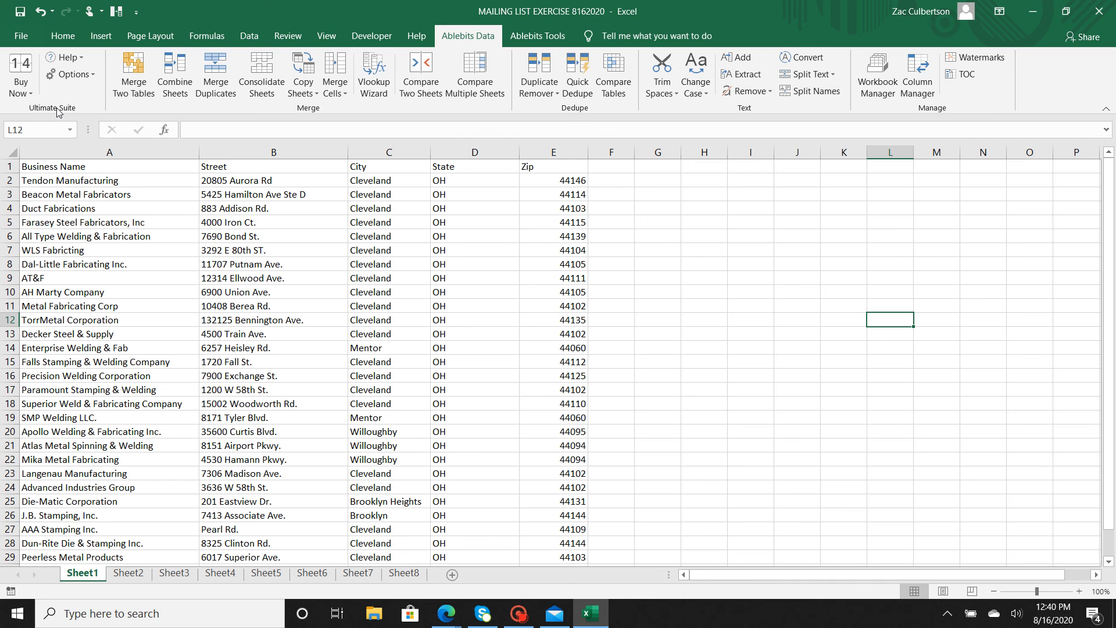
mouse_move(135, 111)
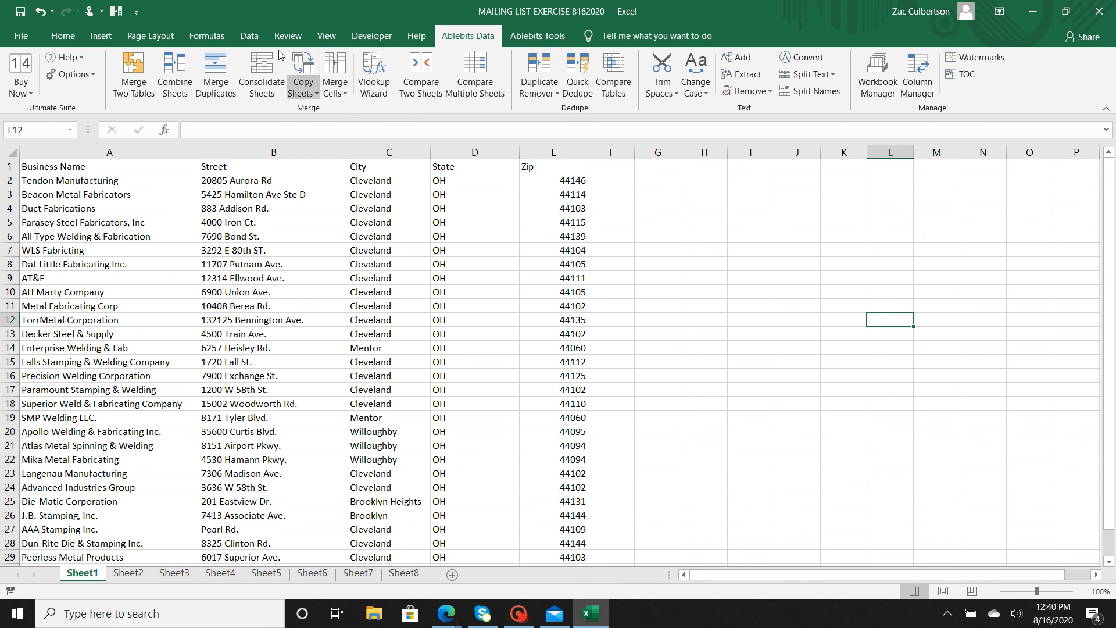
mouse_move(224, 126)
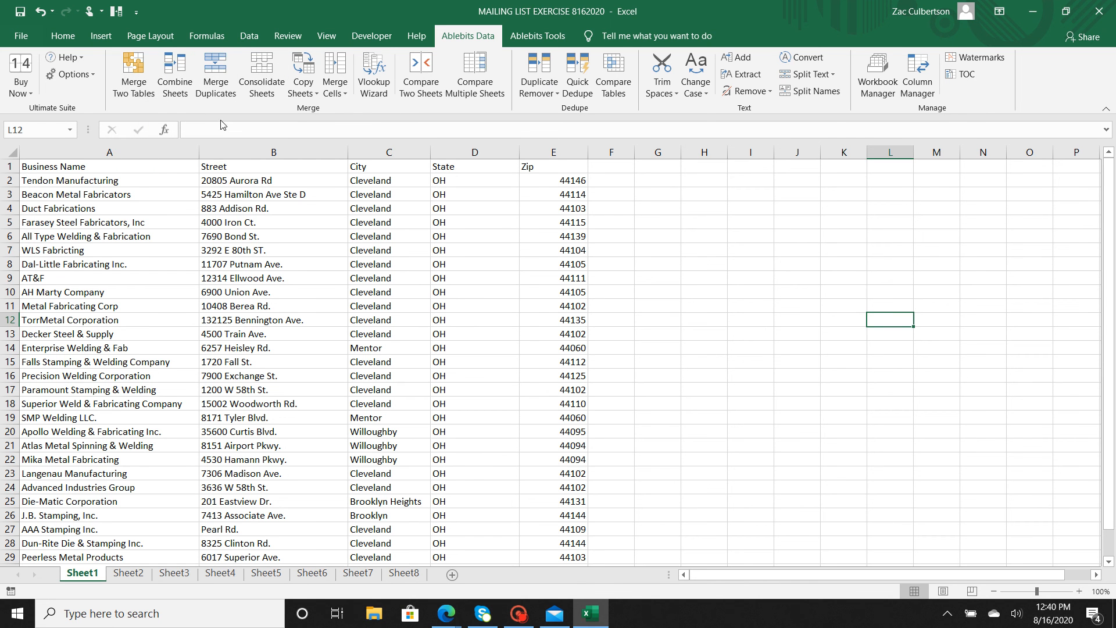
mouse_move(215, 74)
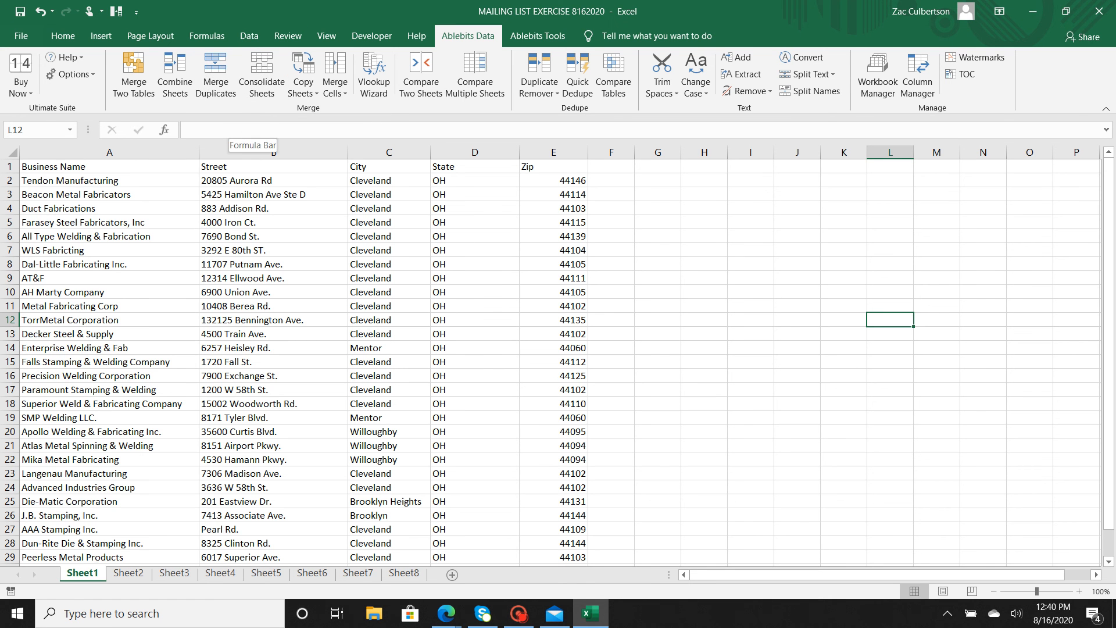
mouse_move(216, 74)
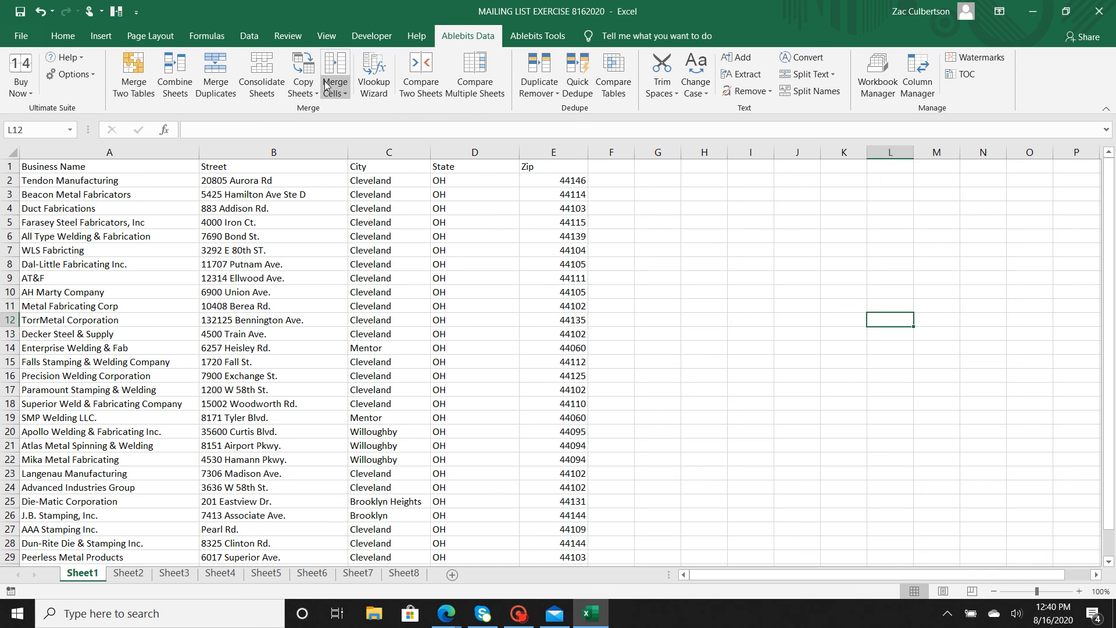
mouse_move(301, 74)
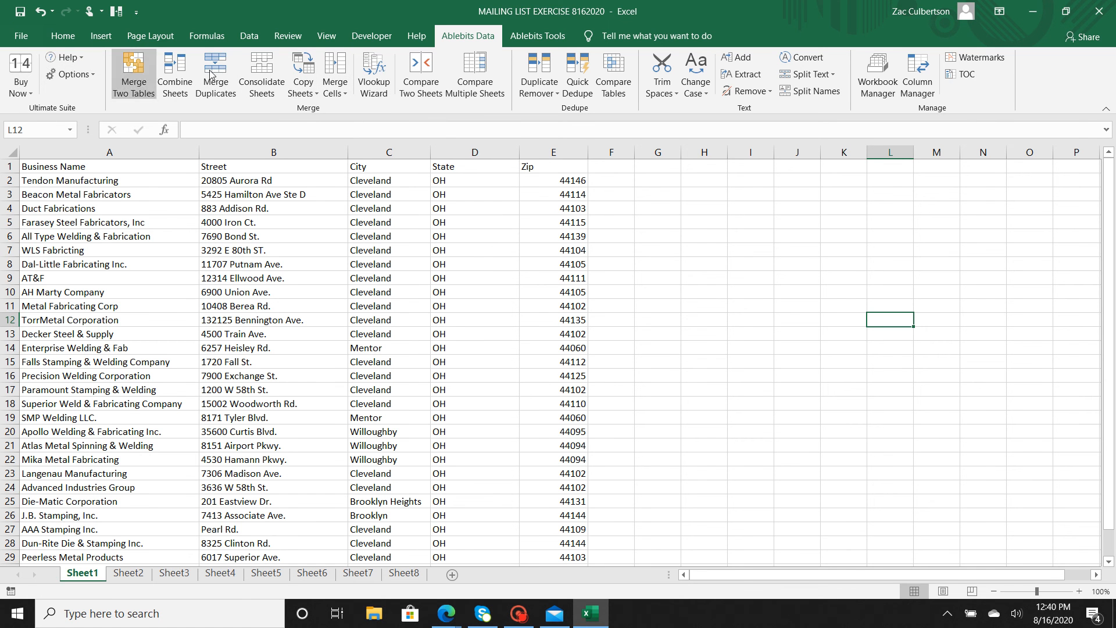
mouse_move(443, 205)
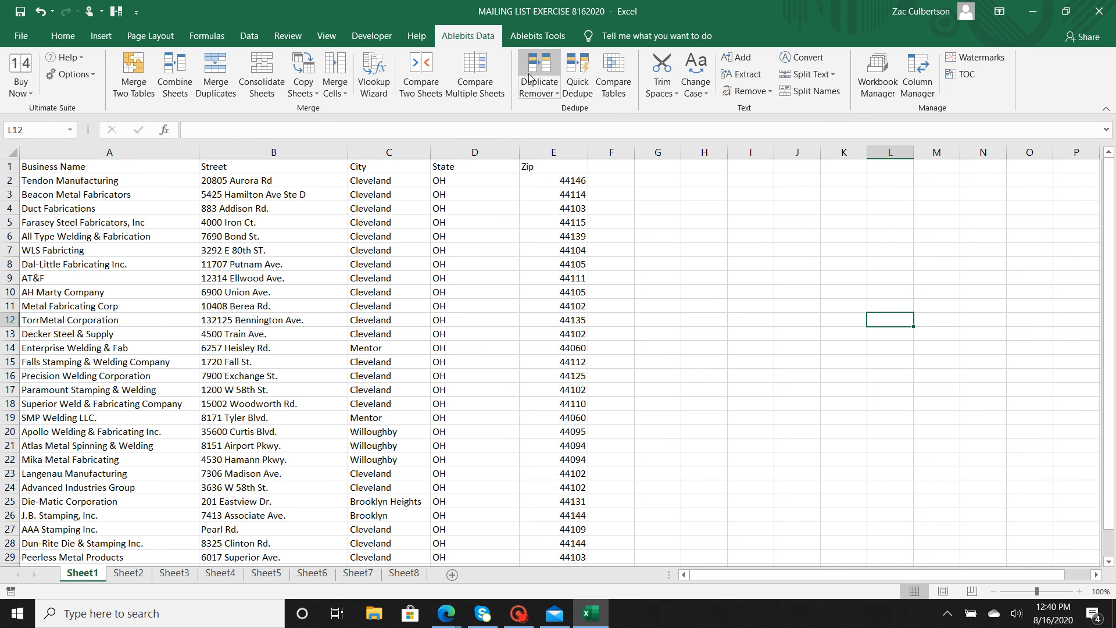
mouse_move(539, 71)
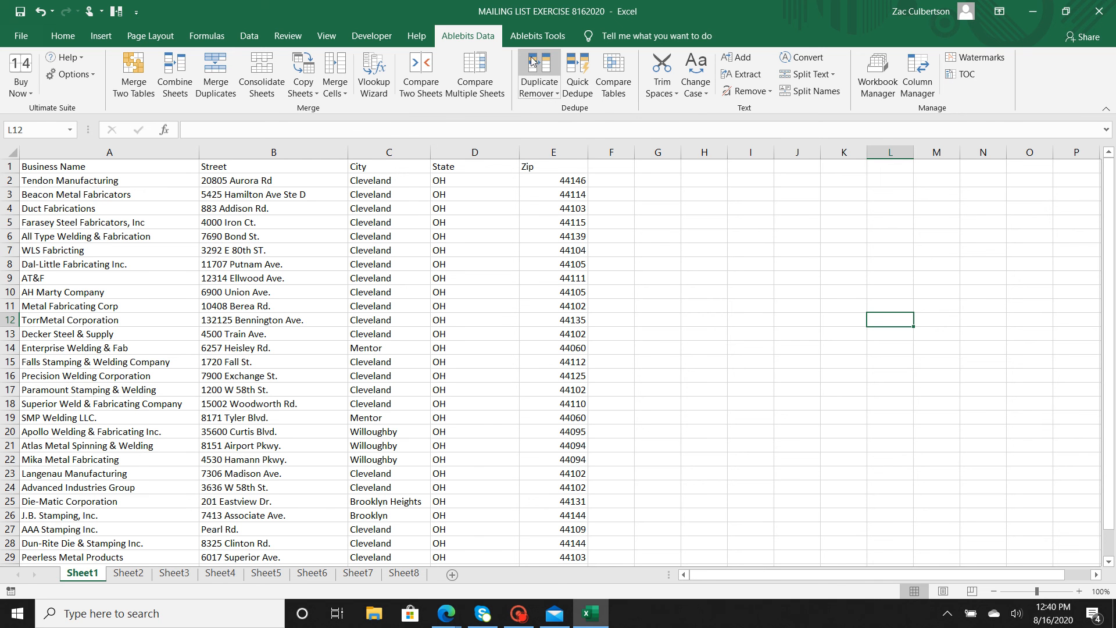
mouse_move(538, 74)
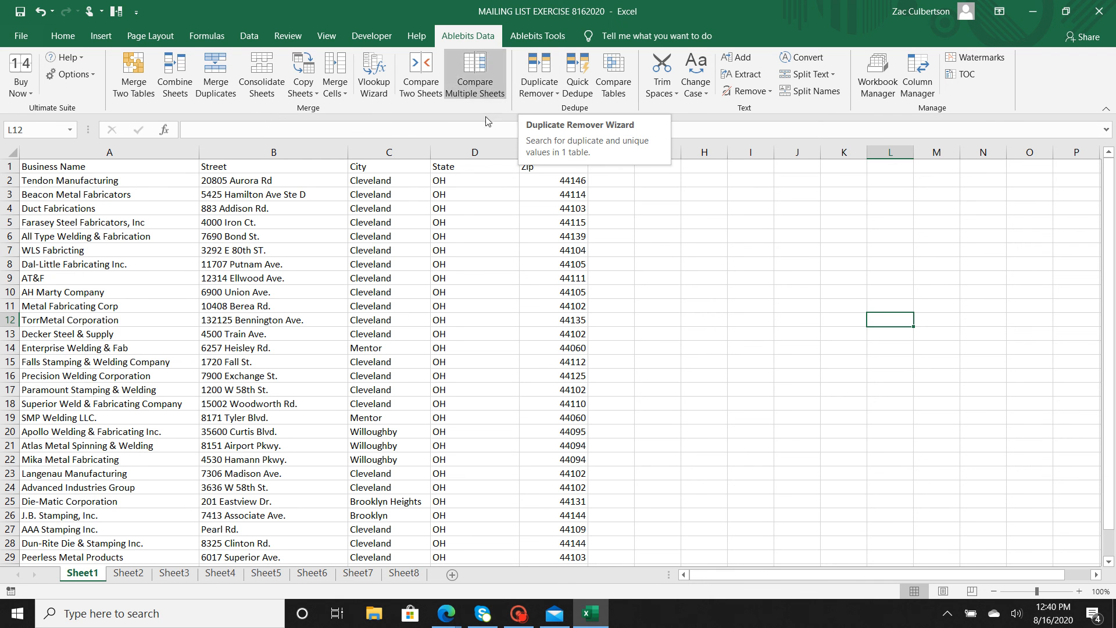
mouse_move(649, 377)
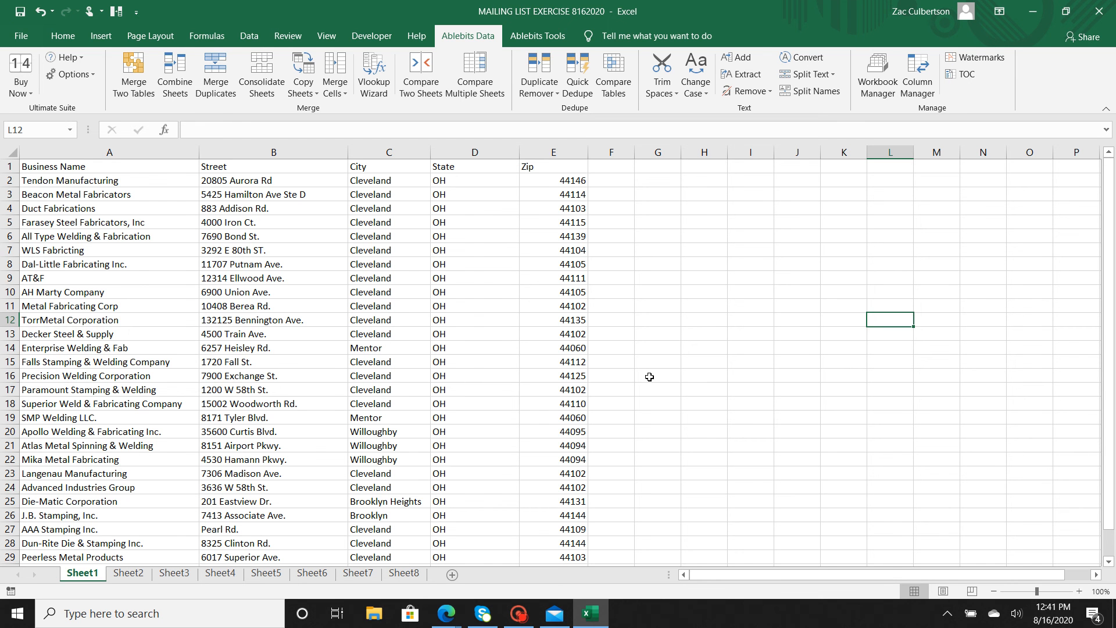
Bring up Find and Replace with Ctrl+F and focus the empty Find what box
key("ctrl+f")
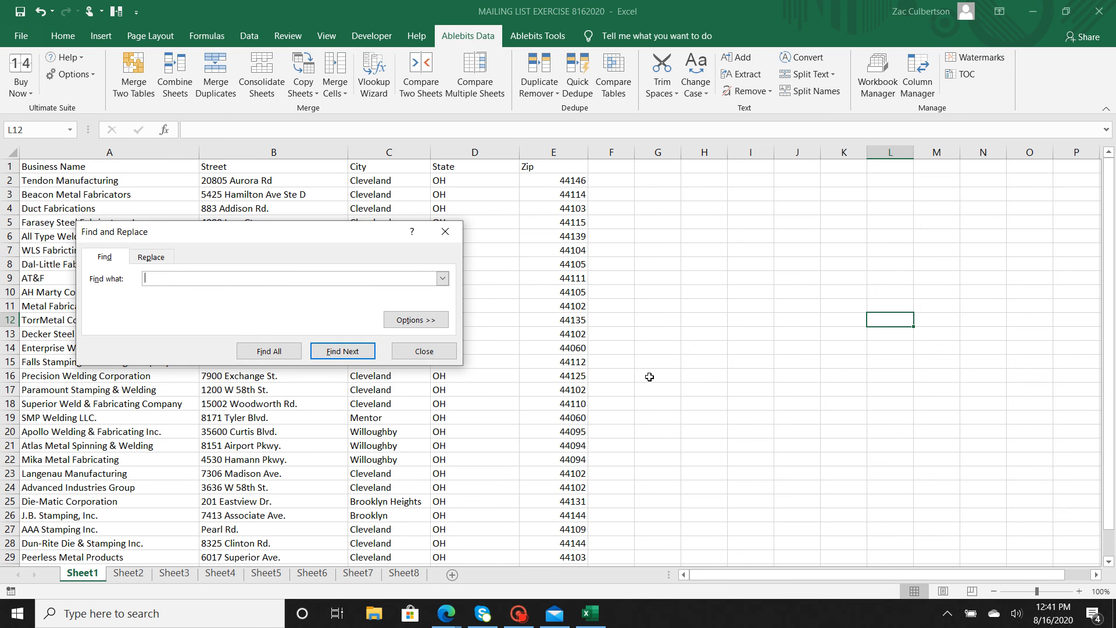
mouse_move(538, 74)
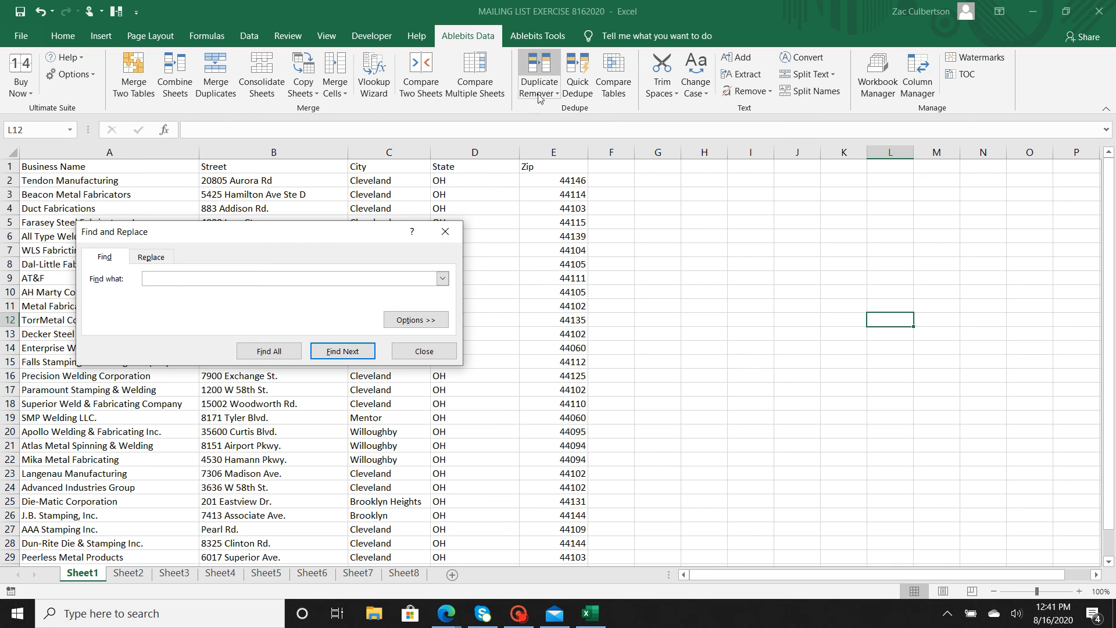
left_click(285, 278)
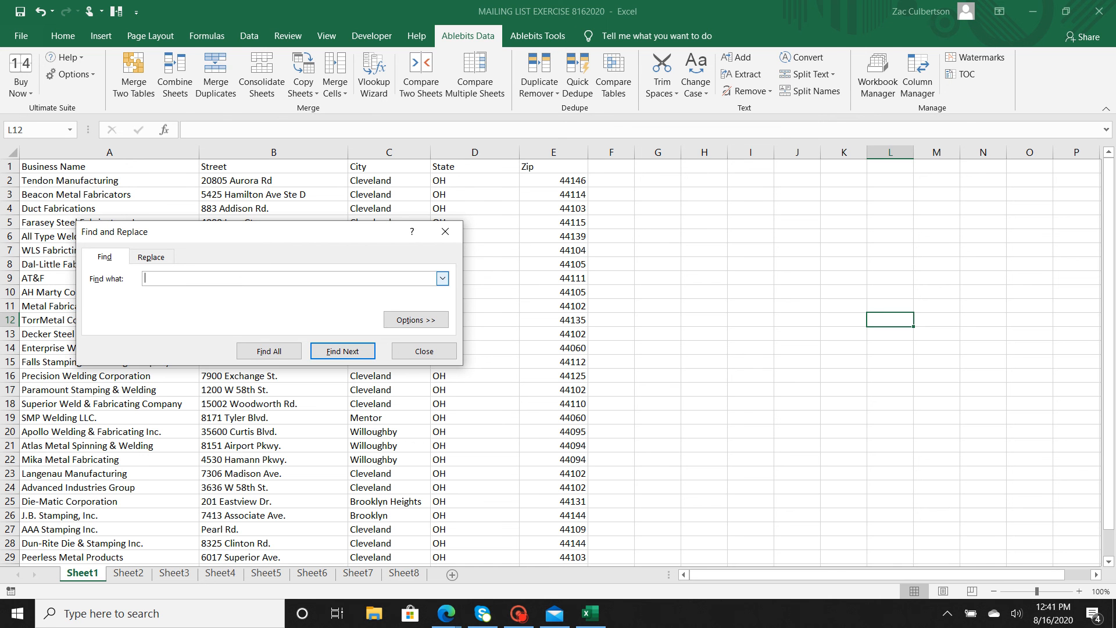